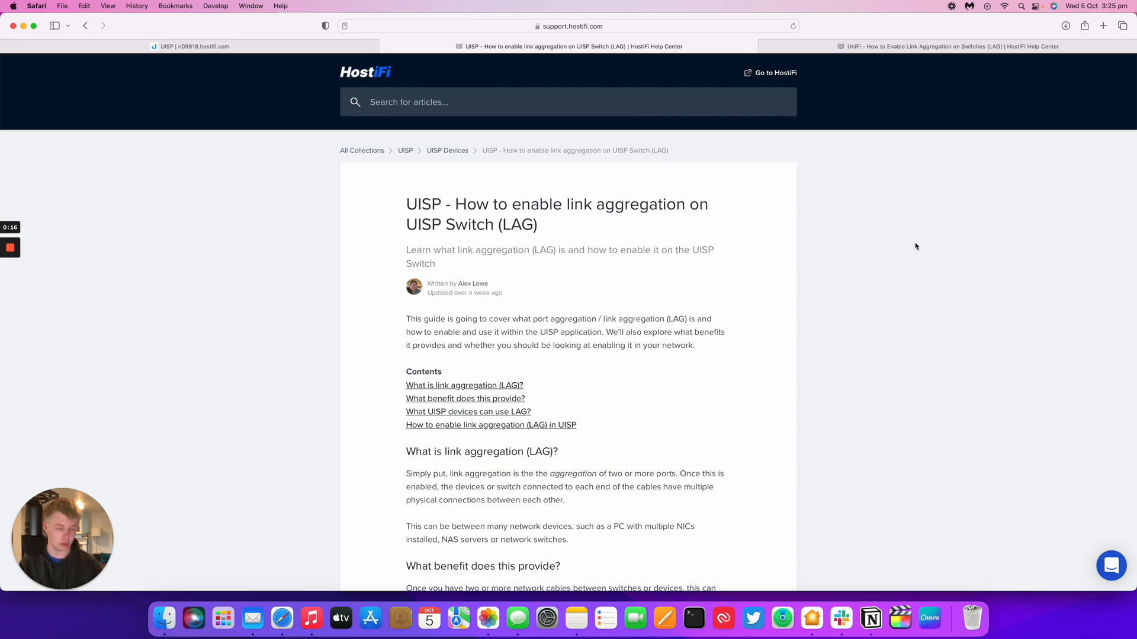
# Step: Switch to the UniFi link aggregation article and read down to the aggregated ports 3-4 screenshot
pyautogui.click(950, 46)
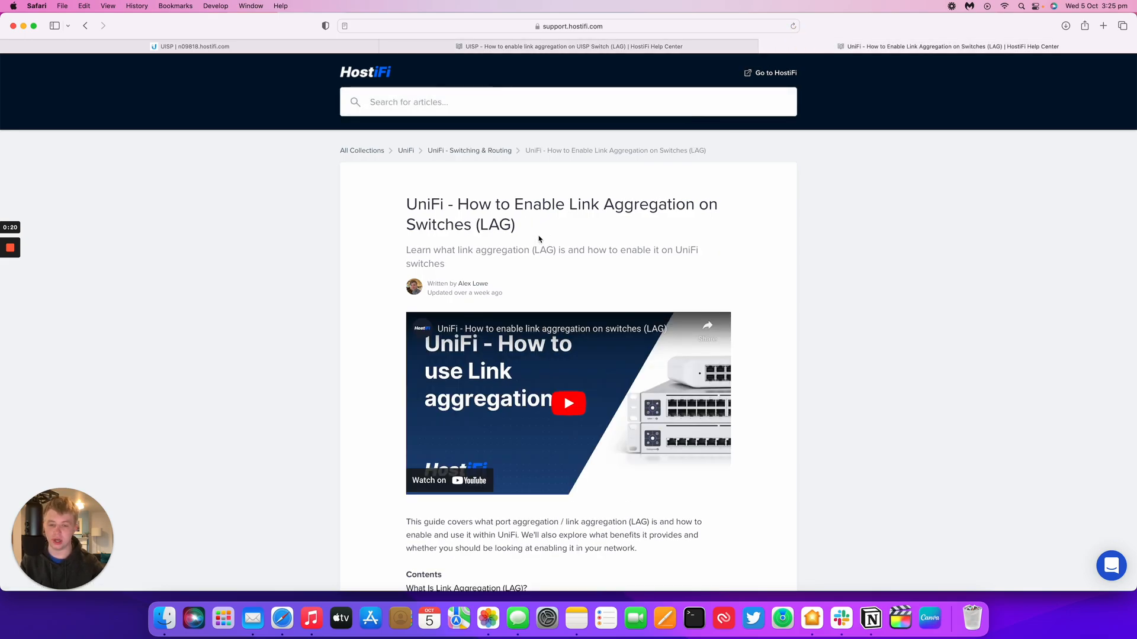
pyautogui.scroll(-3)
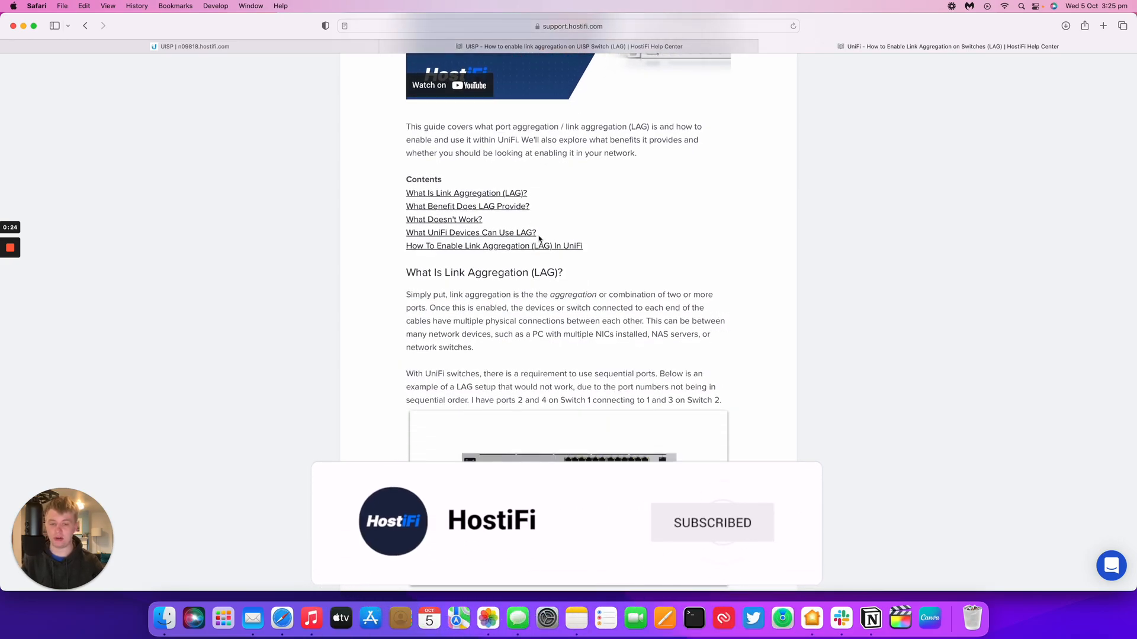
pyautogui.scroll(-3)
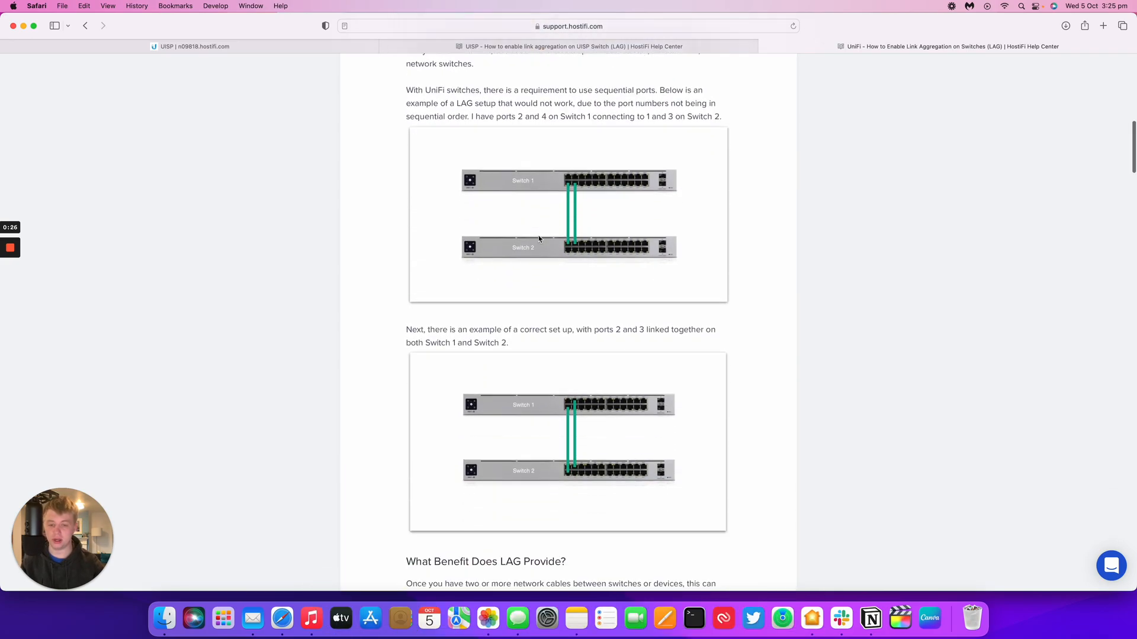
pyautogui.scroll(-3)
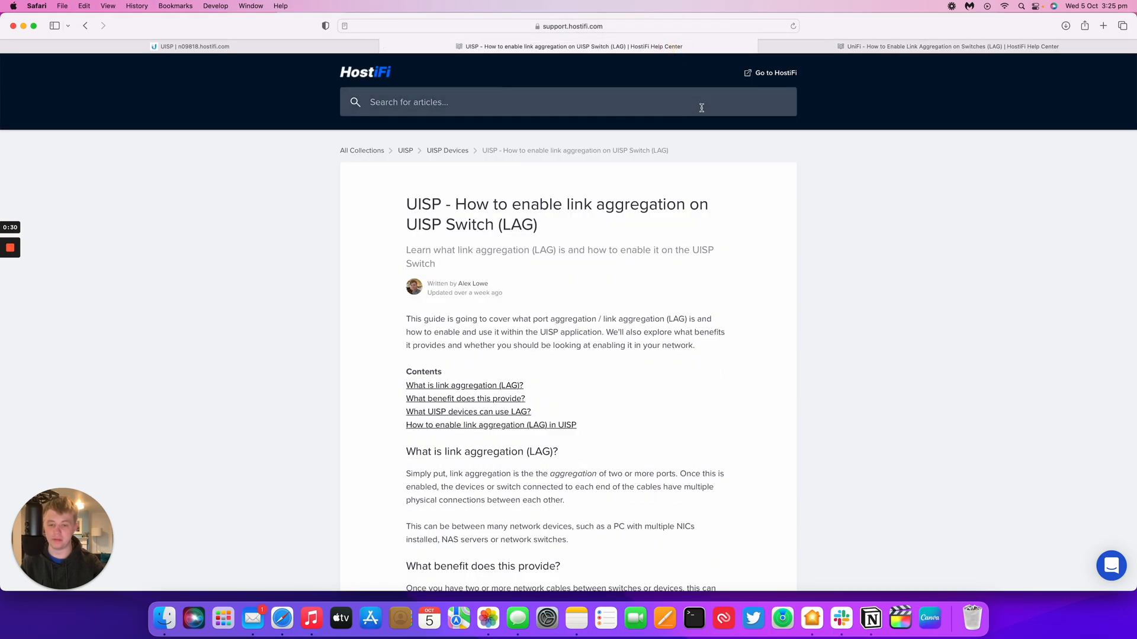
pyautogui.scroll(-3)
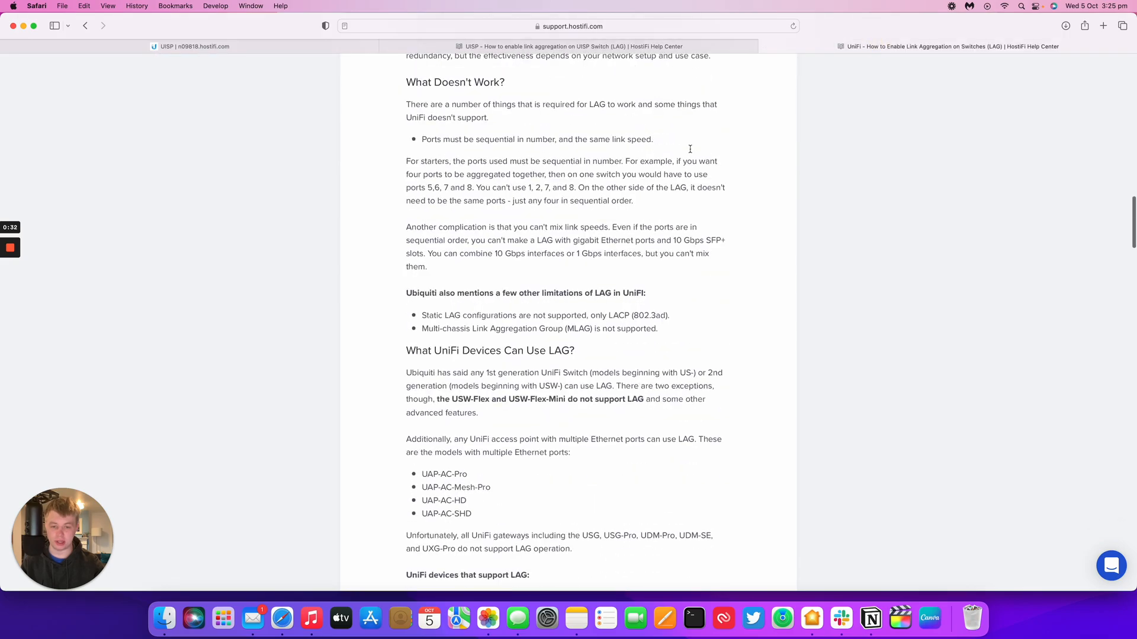
pyautogui.scroll(-3)
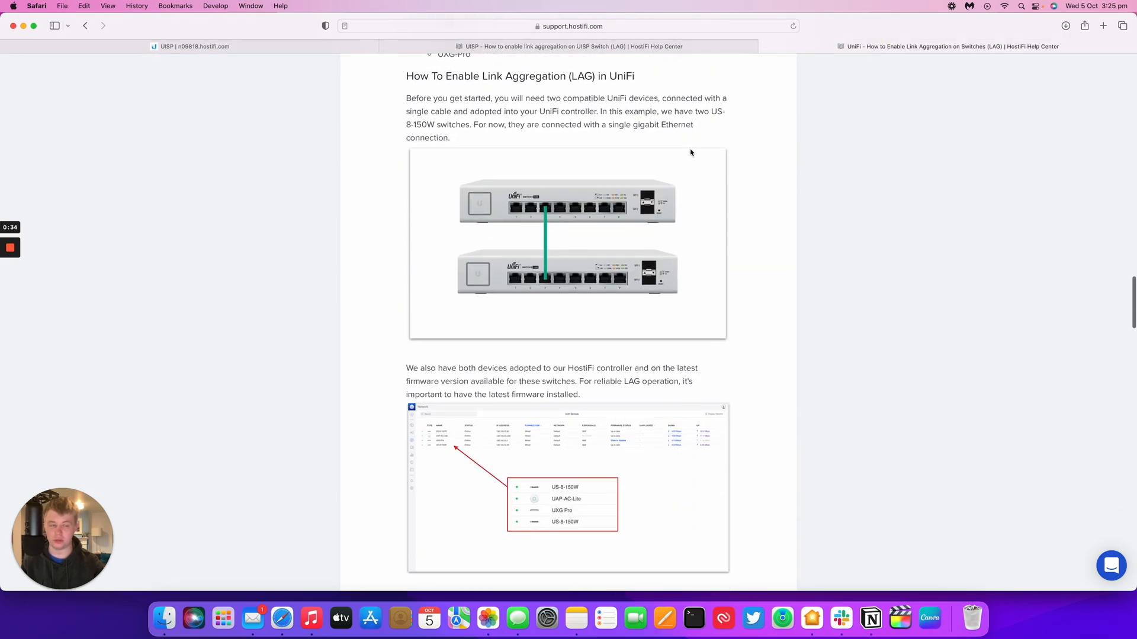
pyautogui.scroll(-3)
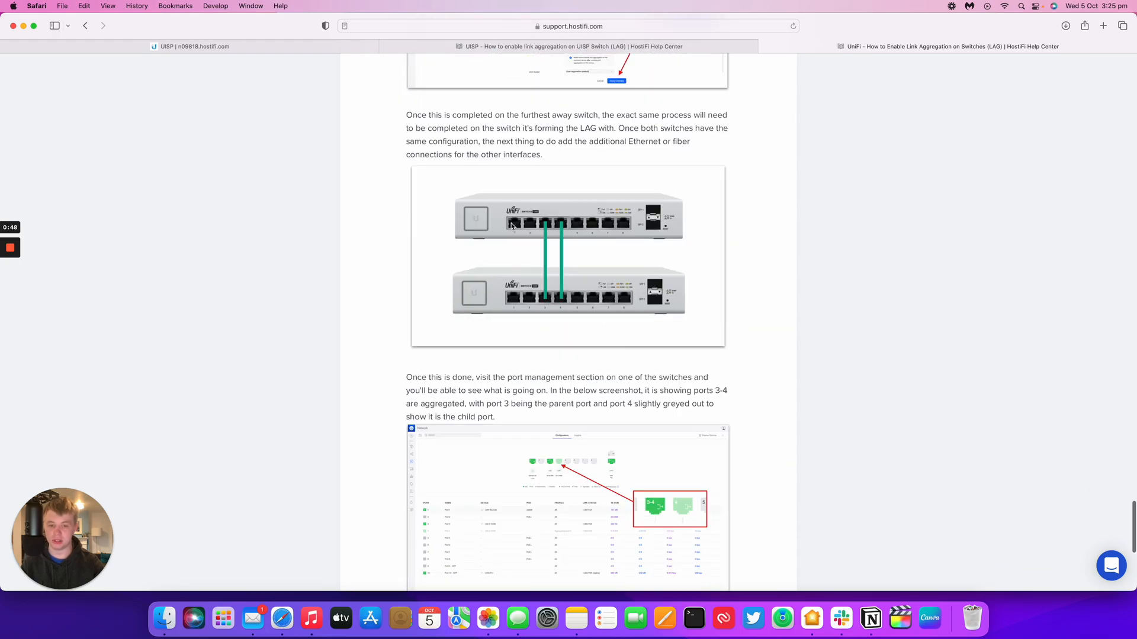
pyautogui.scroll(-3)
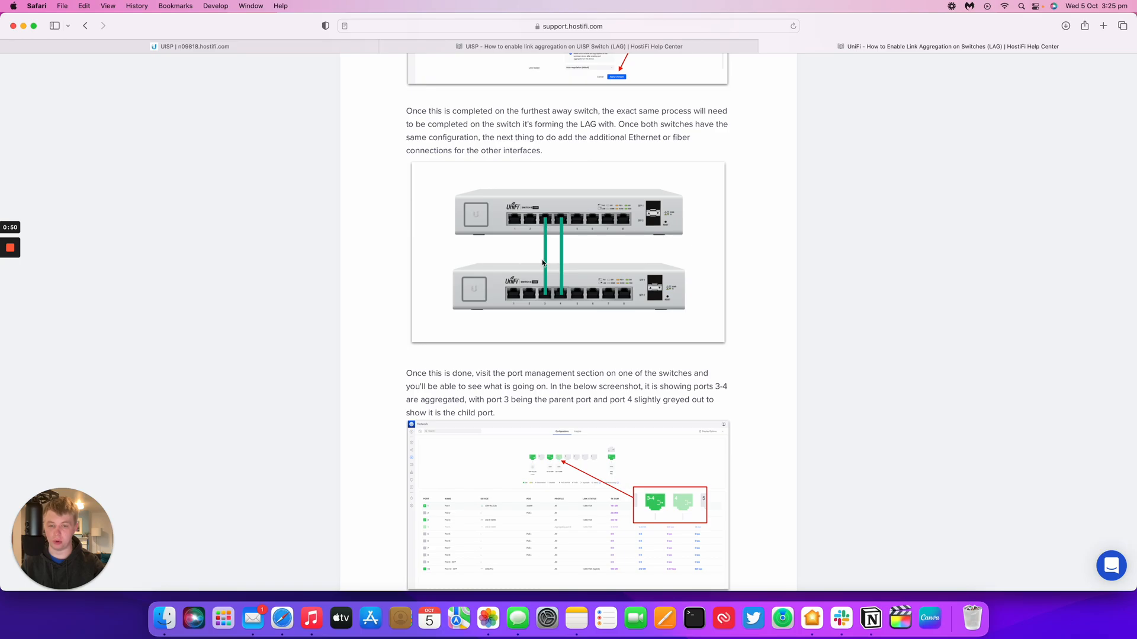
pyautogui.moveTo(776, 46)
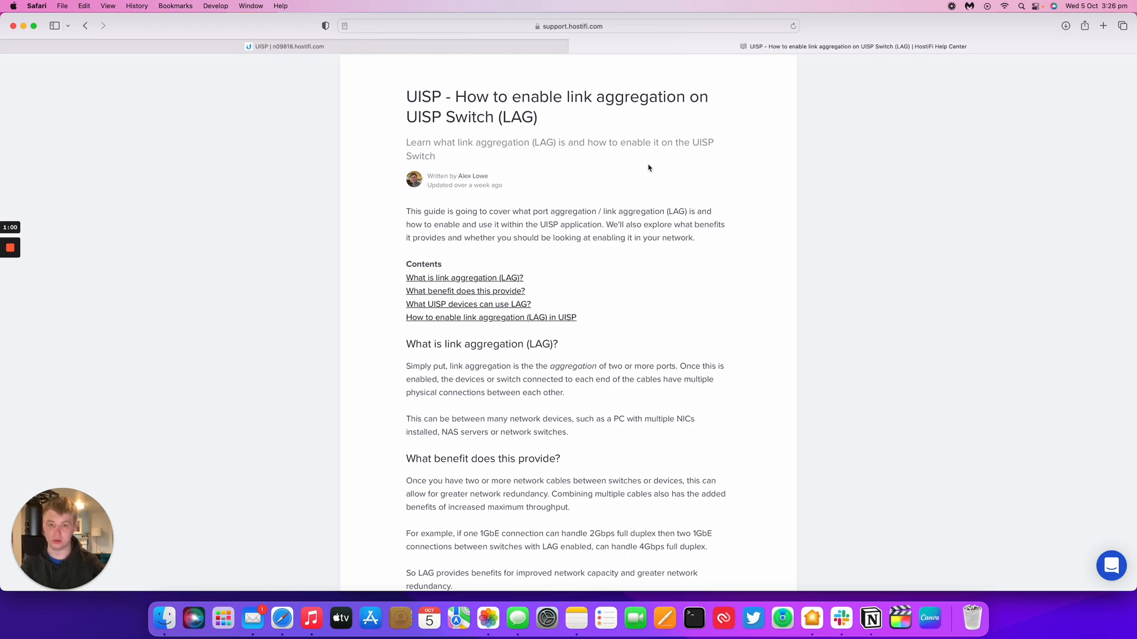
# Step: Read the UISP LAG article through its cabling and UISP stats steps
pyautogui.scroll(-3)
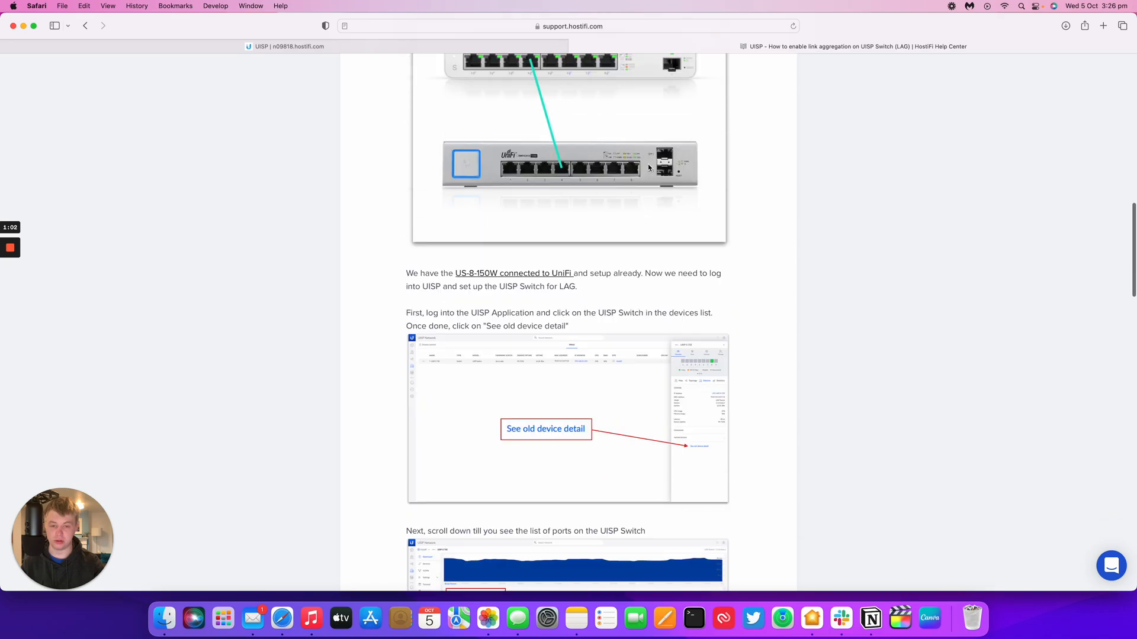
pyautogui.scroll(-3)
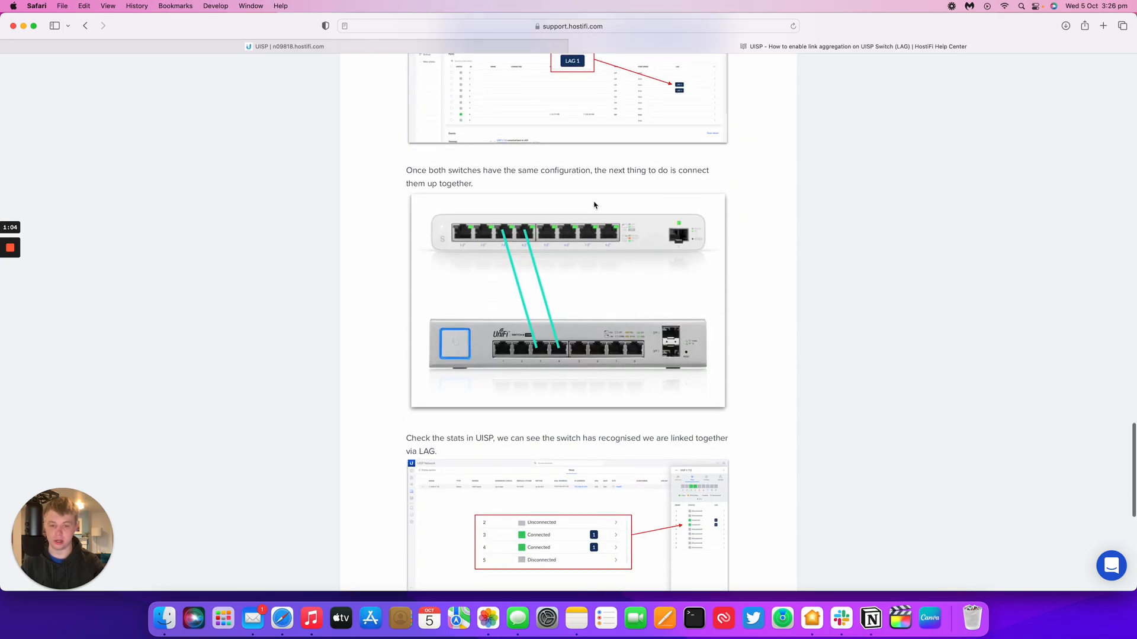
pyautogui.moveTo(622, 236)
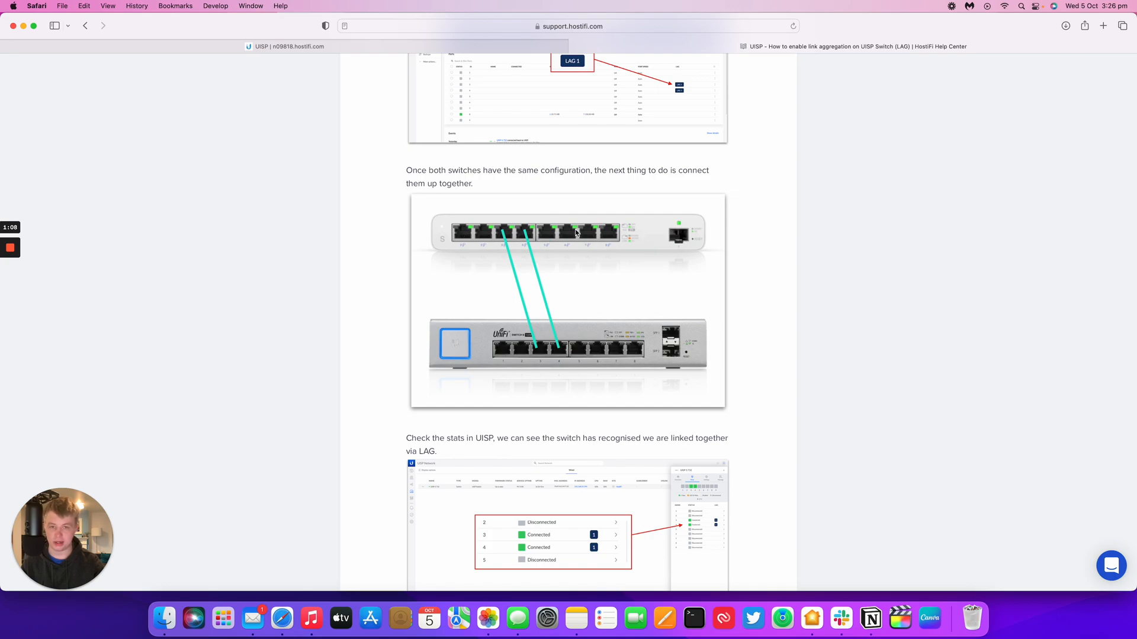
pyautogui.moveTo(609, 332)
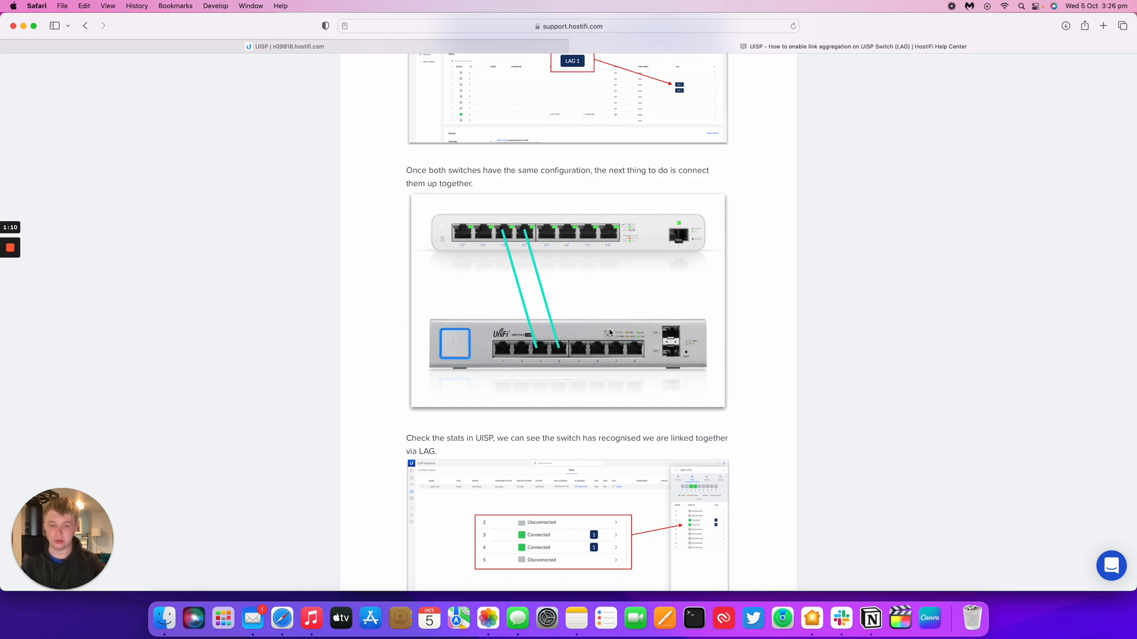
pyautogui.moveTo(345, 271)
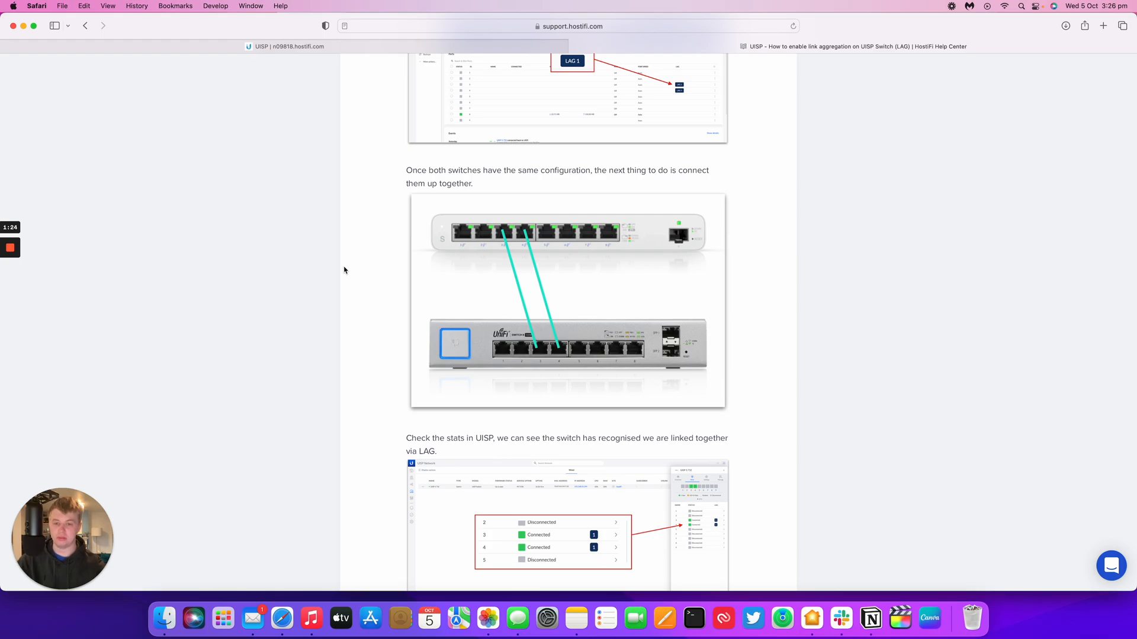
pyautogui.scroll(-3)
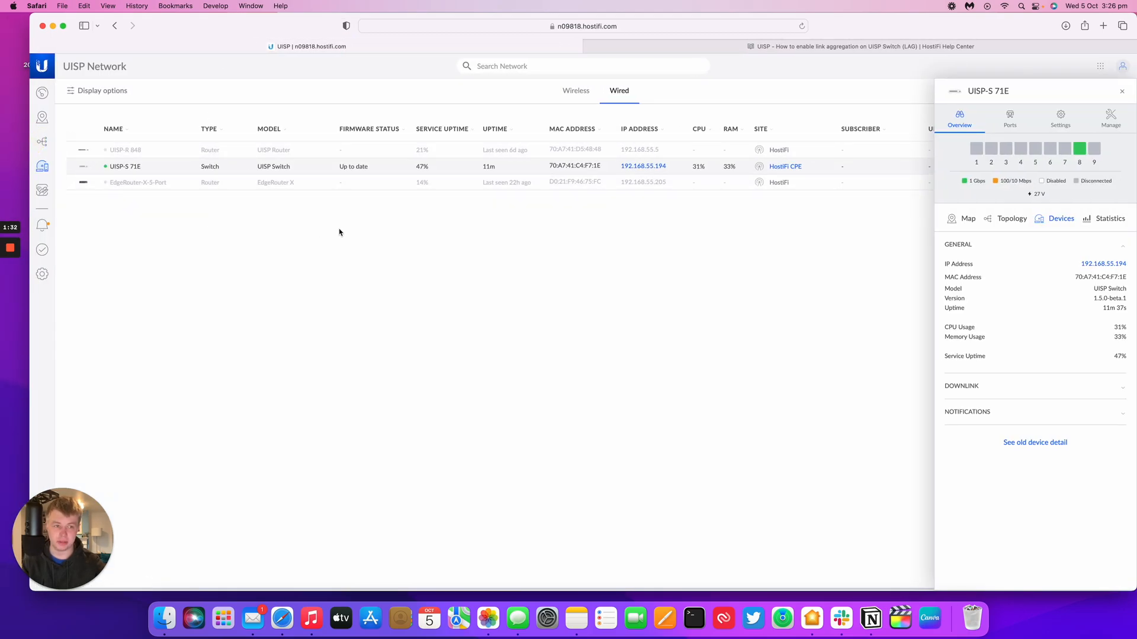
pyautogui.moveTo(1049, 154)
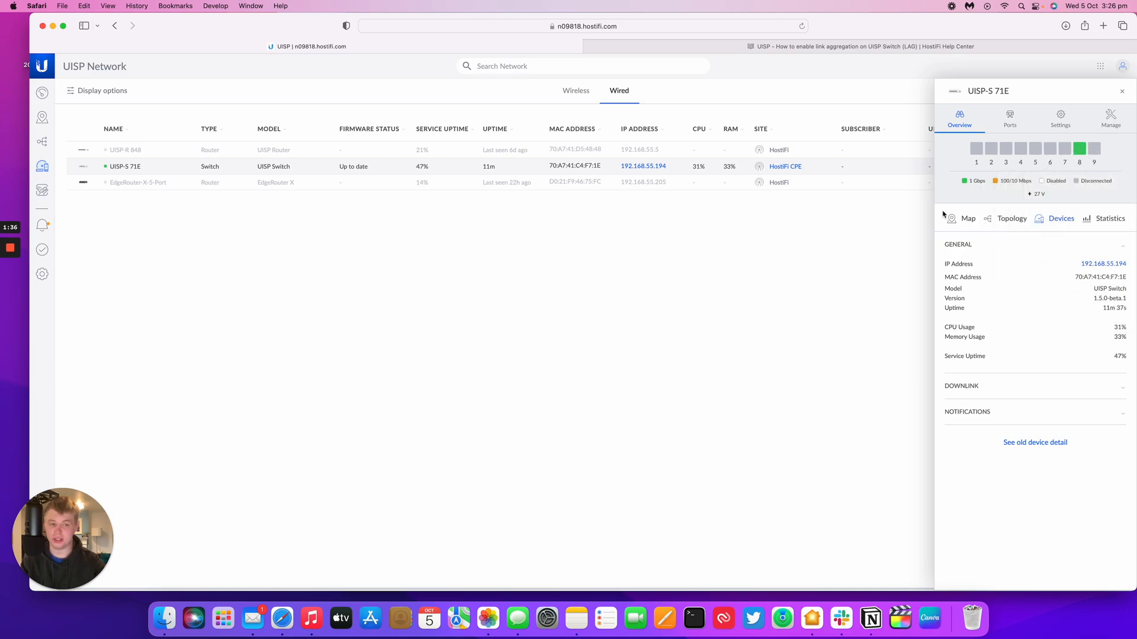
pyautogui.moveTo(865, 74)
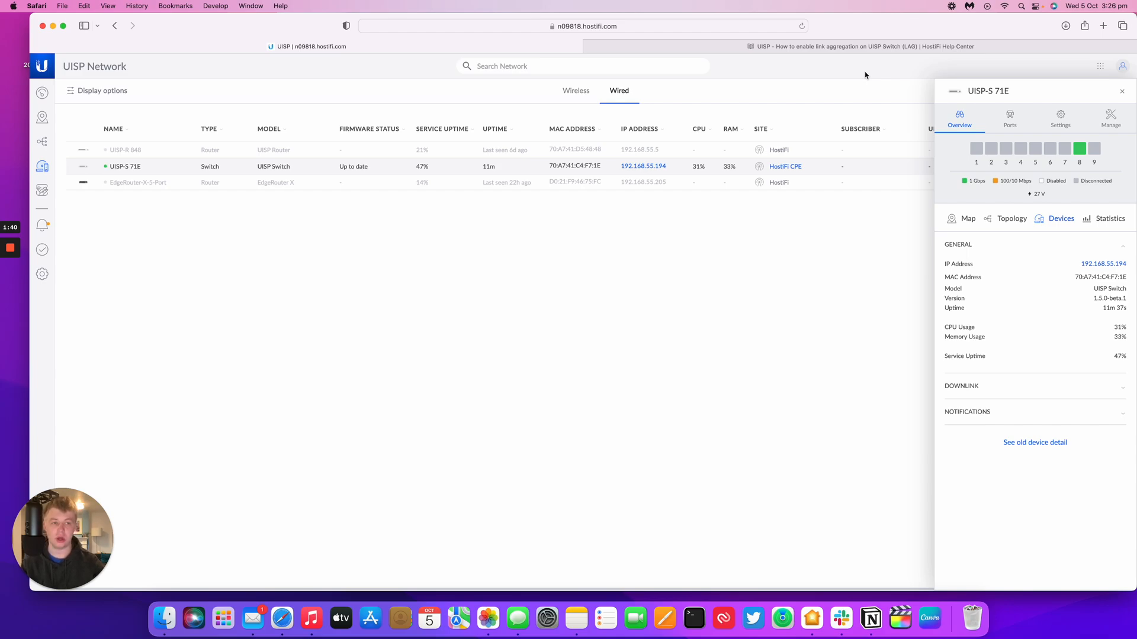
pyautogui.moveTo(908, 75)
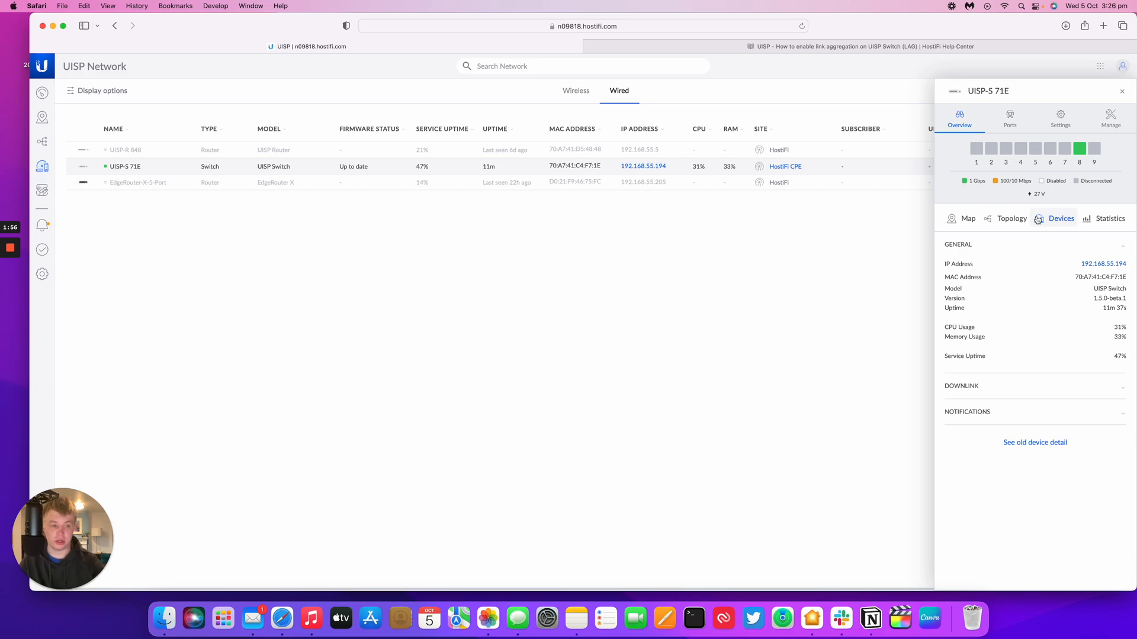
pyautogui.moveTo(1028, 278)
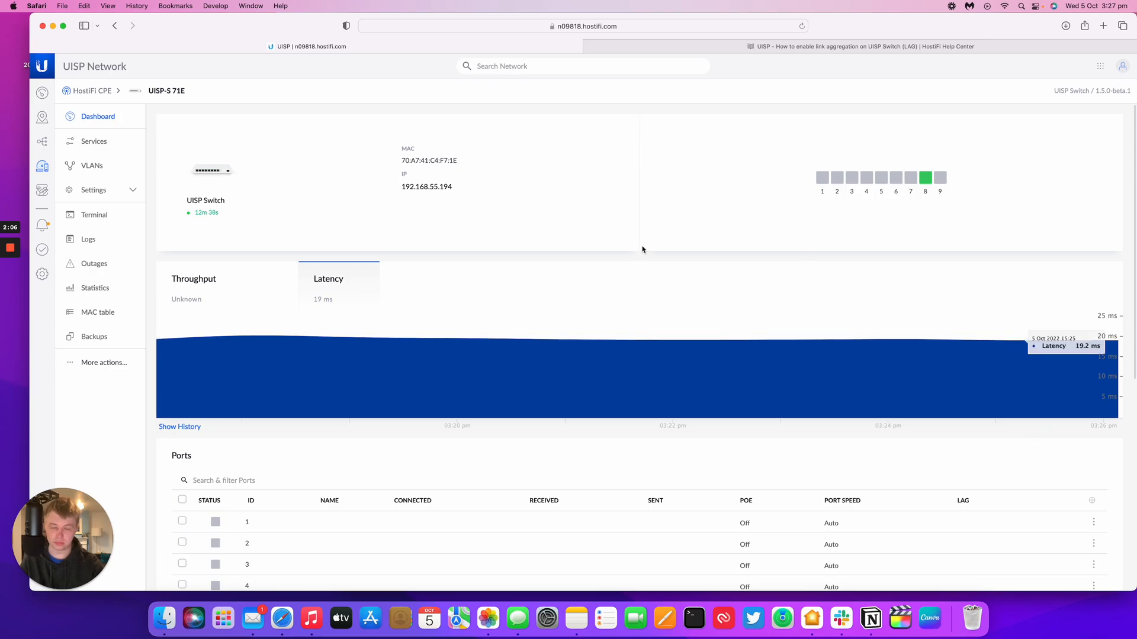
# Step: Scroll the UISP-S 71E dashboard to the Ports table, where only port 8 is connected
pyautogui.scroll(-3)
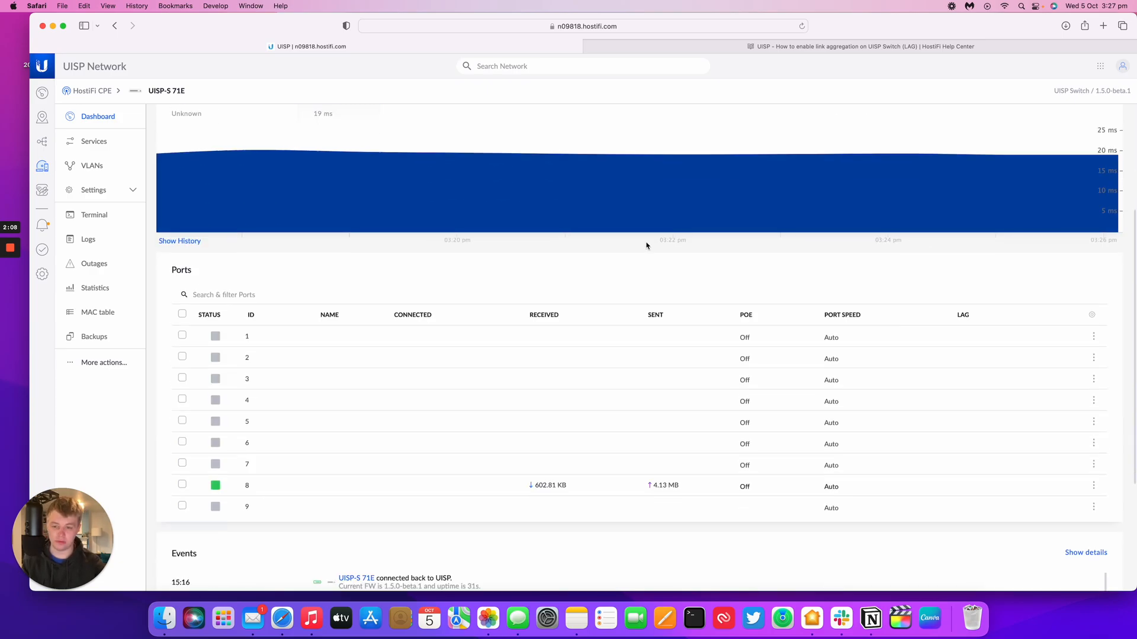
pyautogui.scroll(-3)
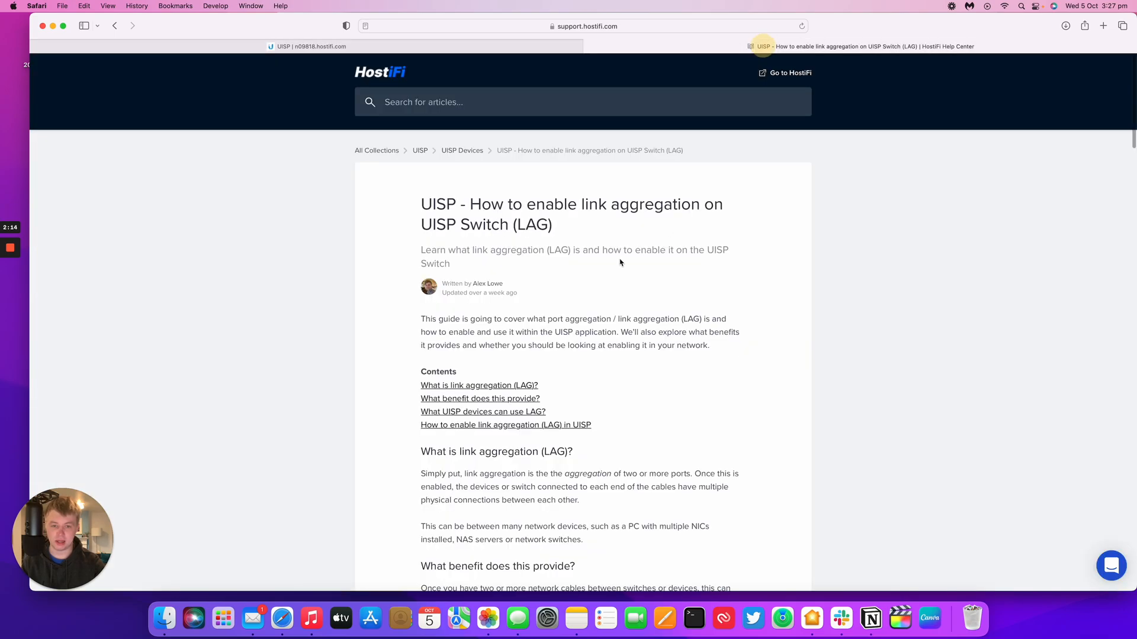
pyautogui.scroll(-3)
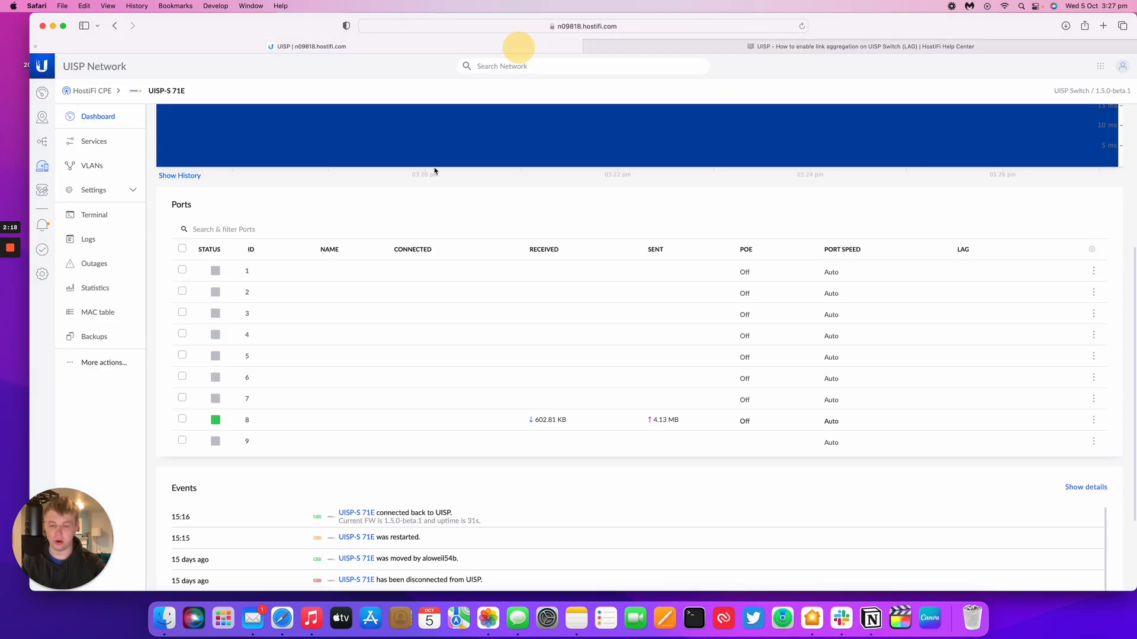
pyautogui.moveTo(448, 170)
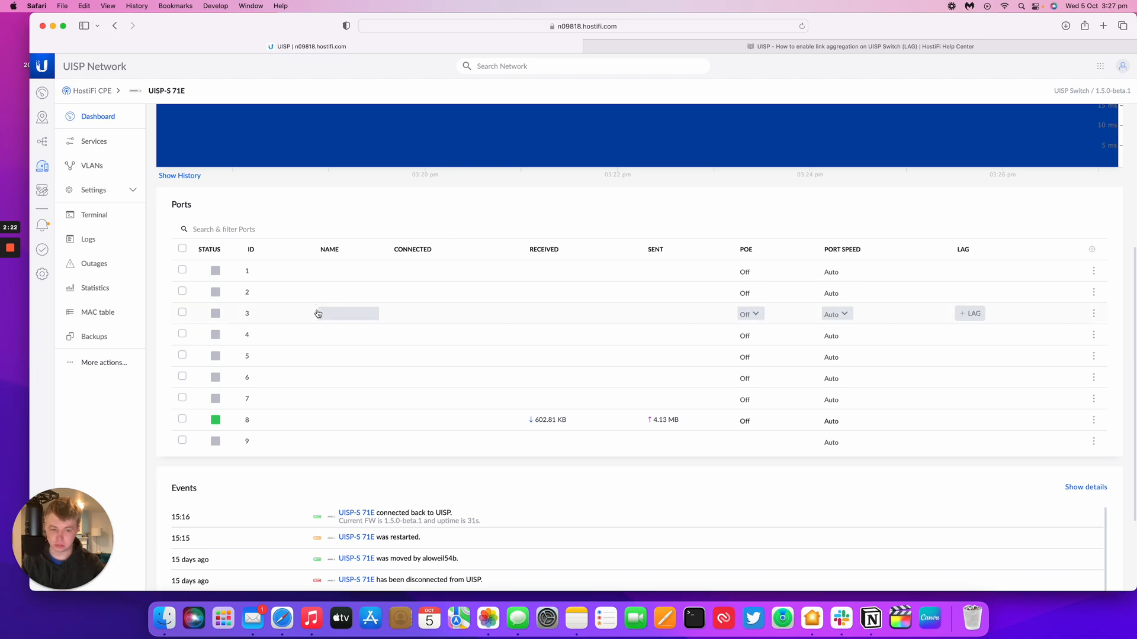
pyautogui.moveTo(841, 306)
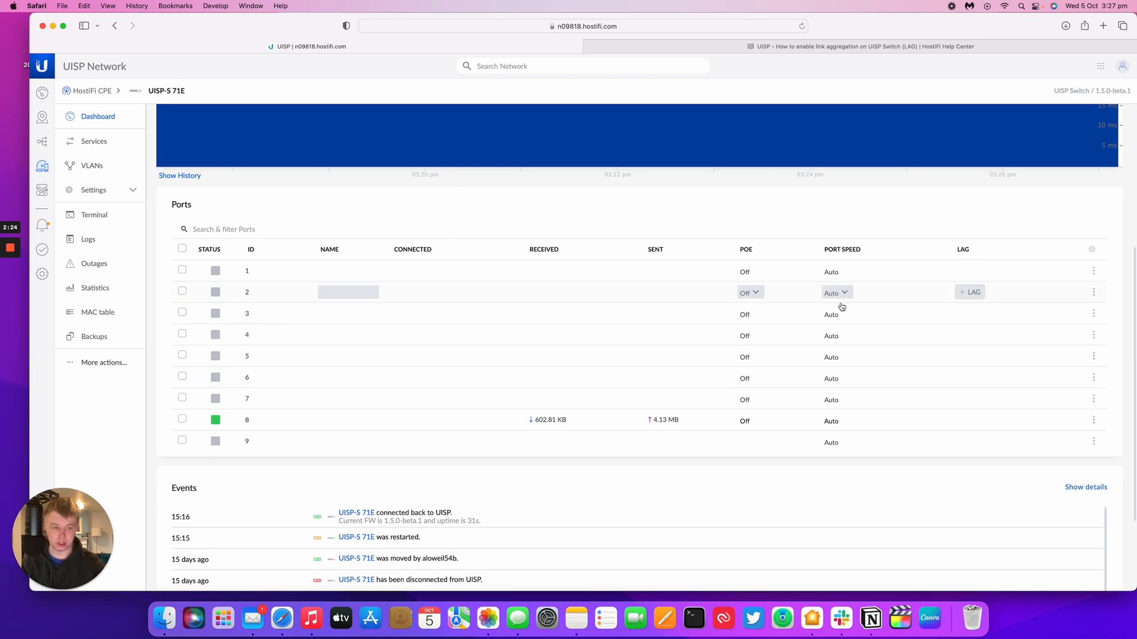
pyautogui.moveTo(294, 313)
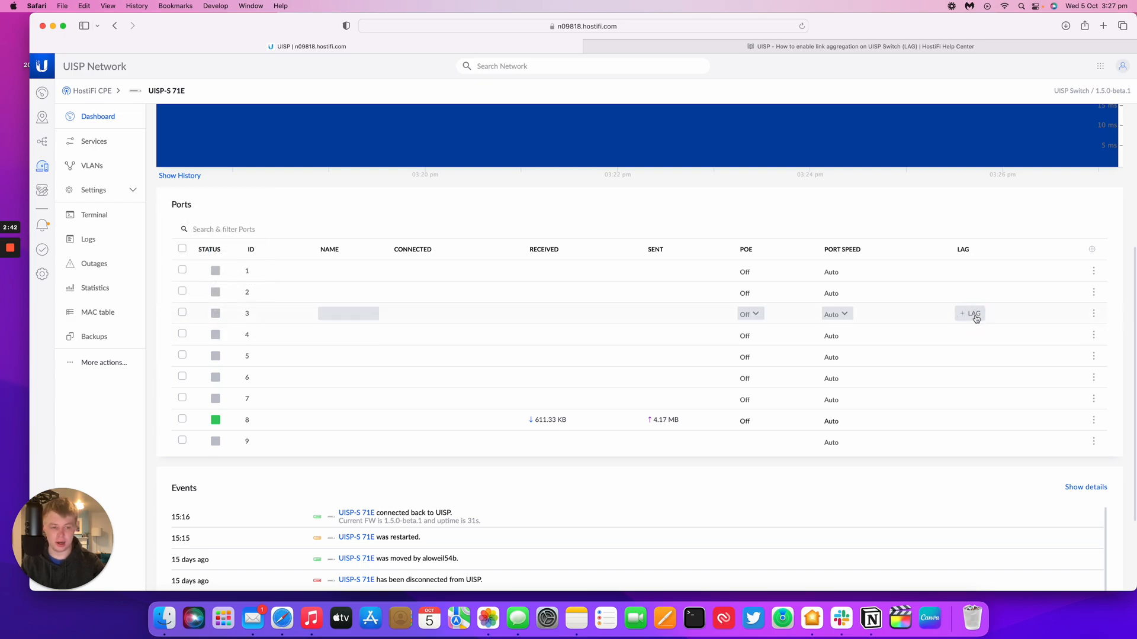
# Step: Assign switch ports 3 and 4 to LAG 1 from the Ports table
pyautogui.click(970, 313)
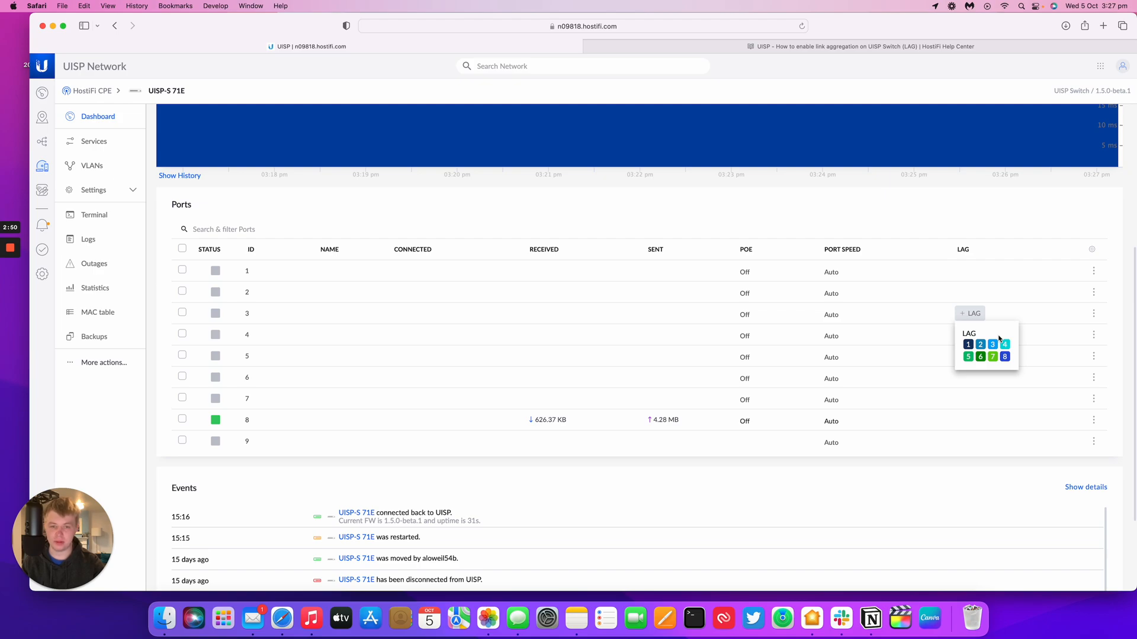
pyautogui.click(991, 345)
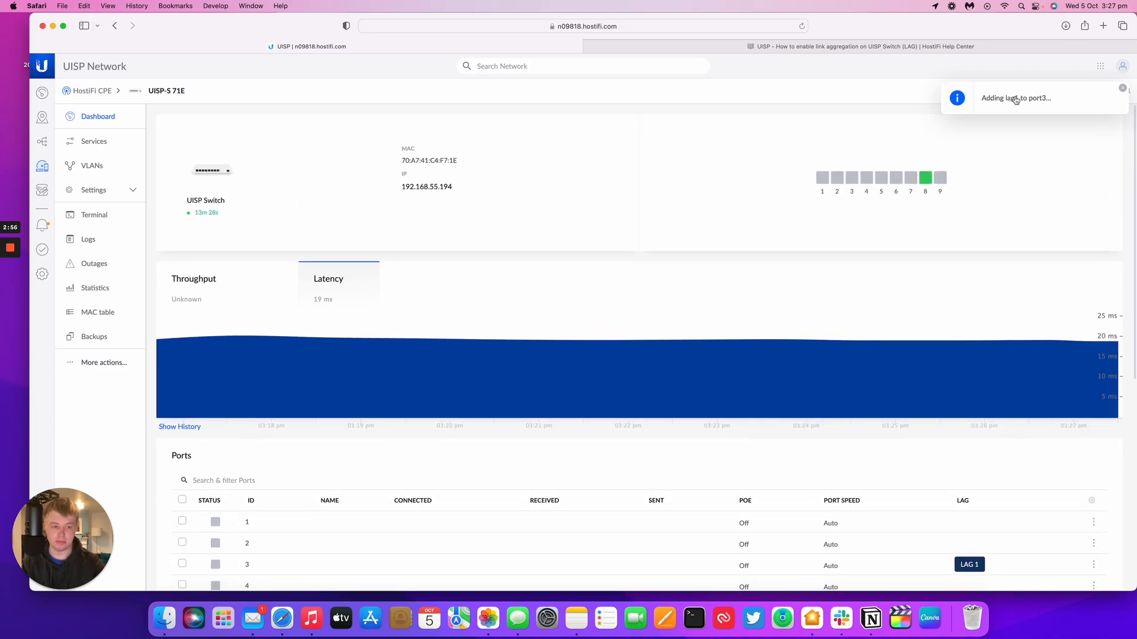
pyautogui.scroll(-3)
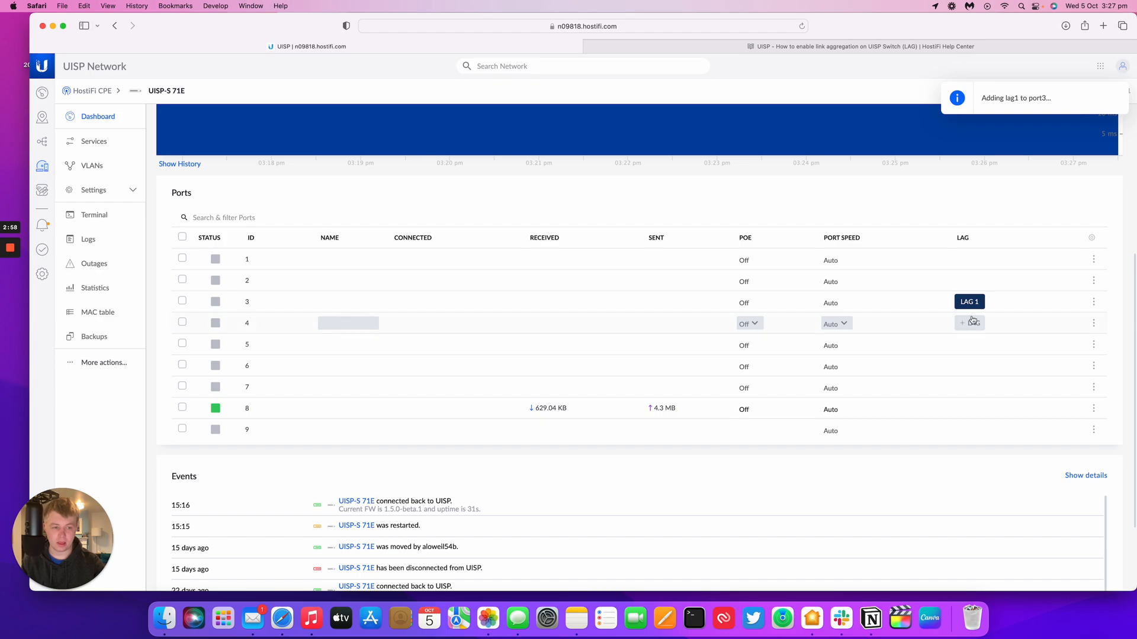
pyautogui.click(969, 322)
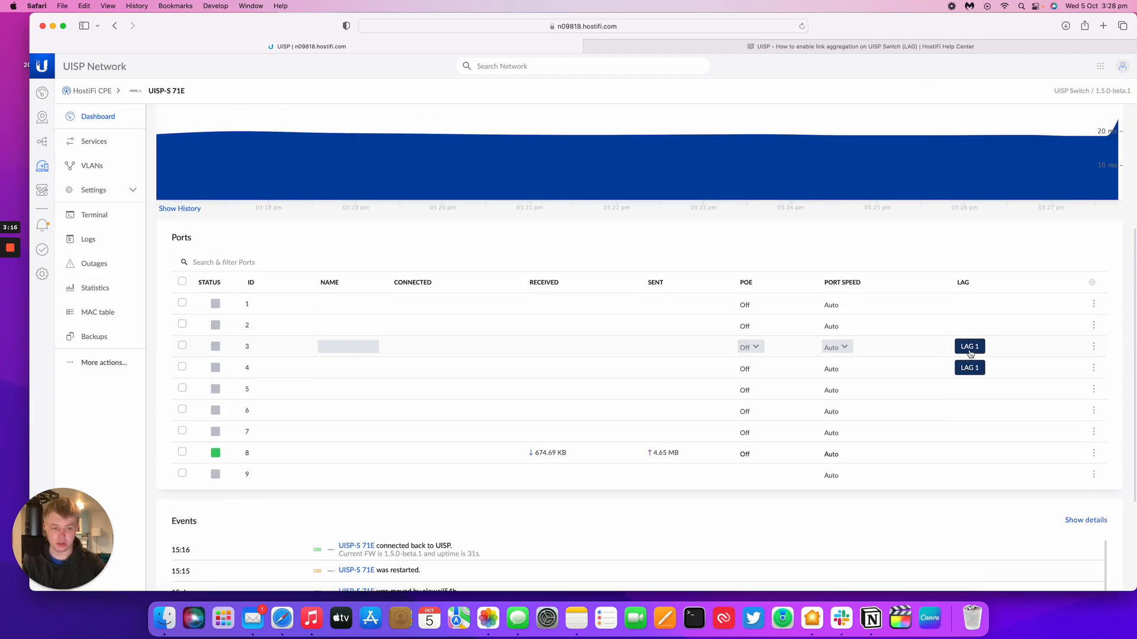
pyautogui.moveTo(81, 125)
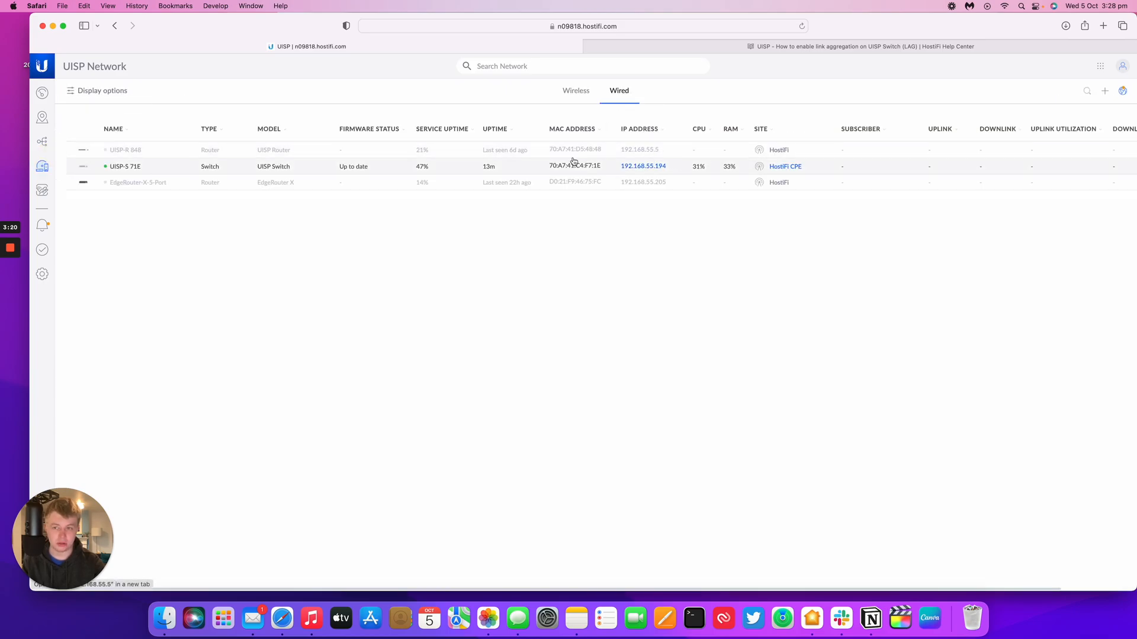
# Step: Open the UISP-S 71E switch's full device dashboard from the Wired list
pyautogui.click(125, 166)
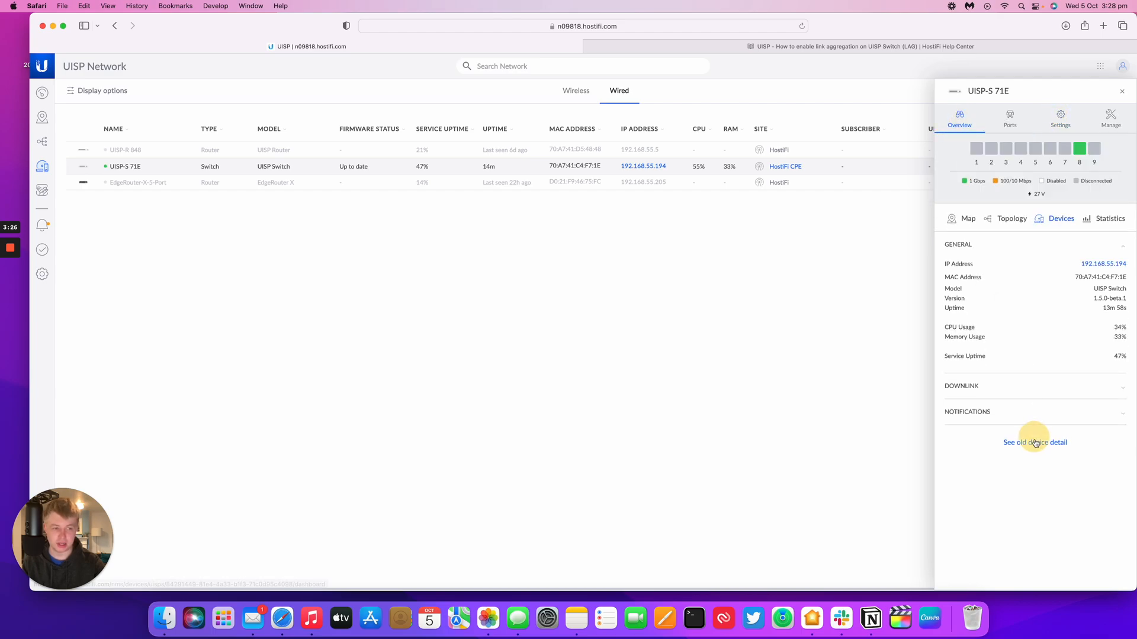
pyautogui.click(1034, 442)
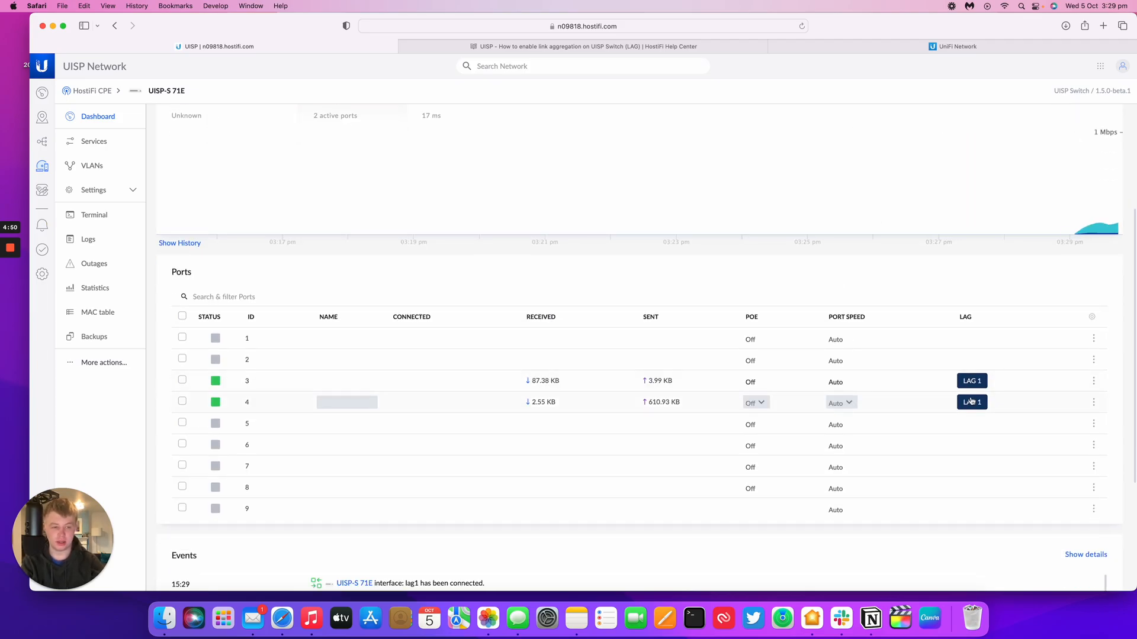
# Step: Check the switch's Events for port3, port4 and lag1 connected entries
pyautogui.click(971, 380)
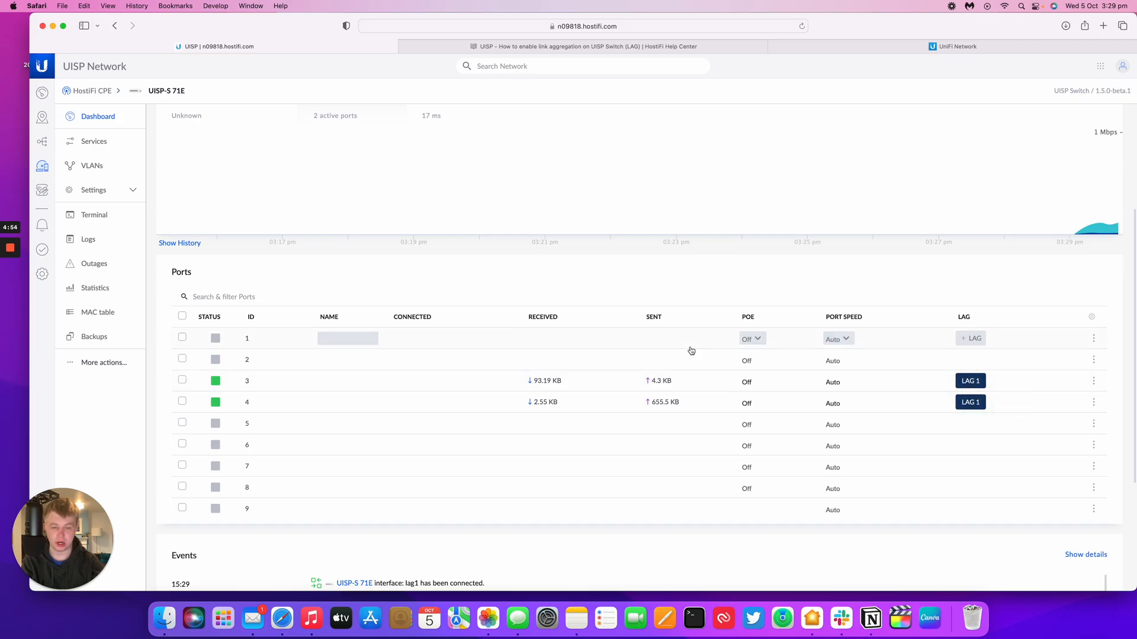
pyautogui.scroll(-3)
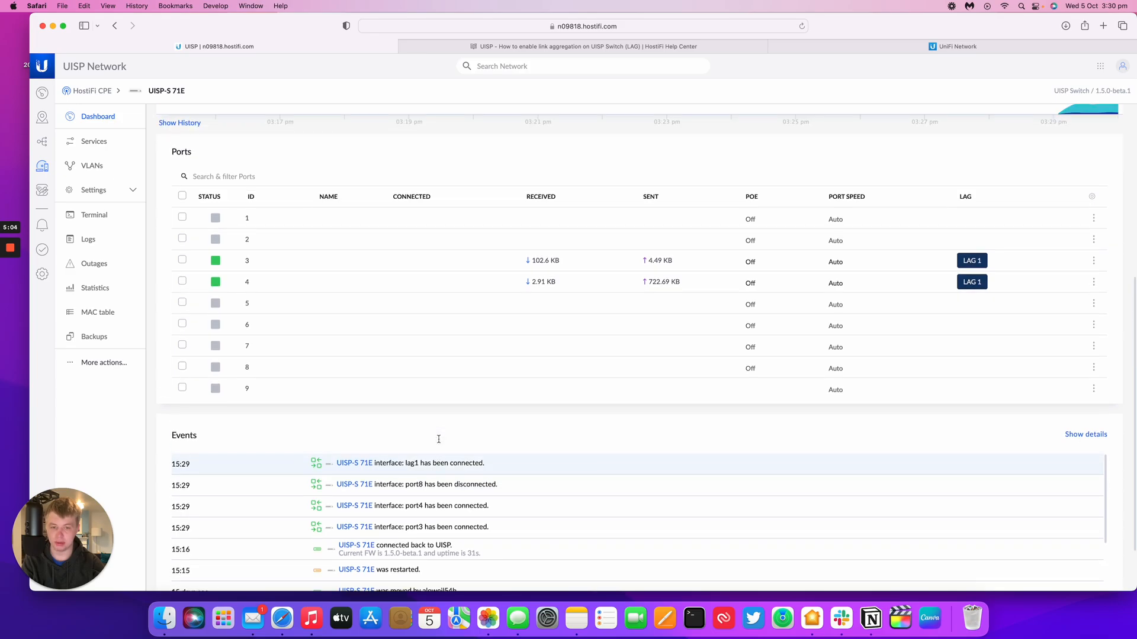
pyautogui.scroll(-3)
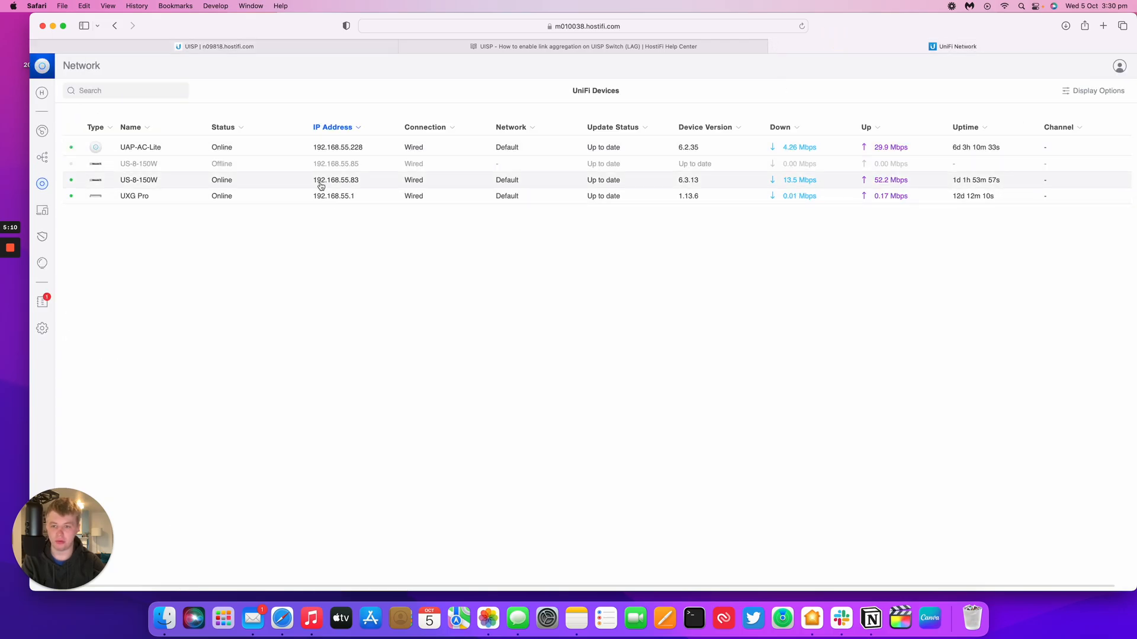
# Step: Confirm ports 3 and 4 are connected on the UniFi US-8-150W port layout
pyautogui.click(139, 180)
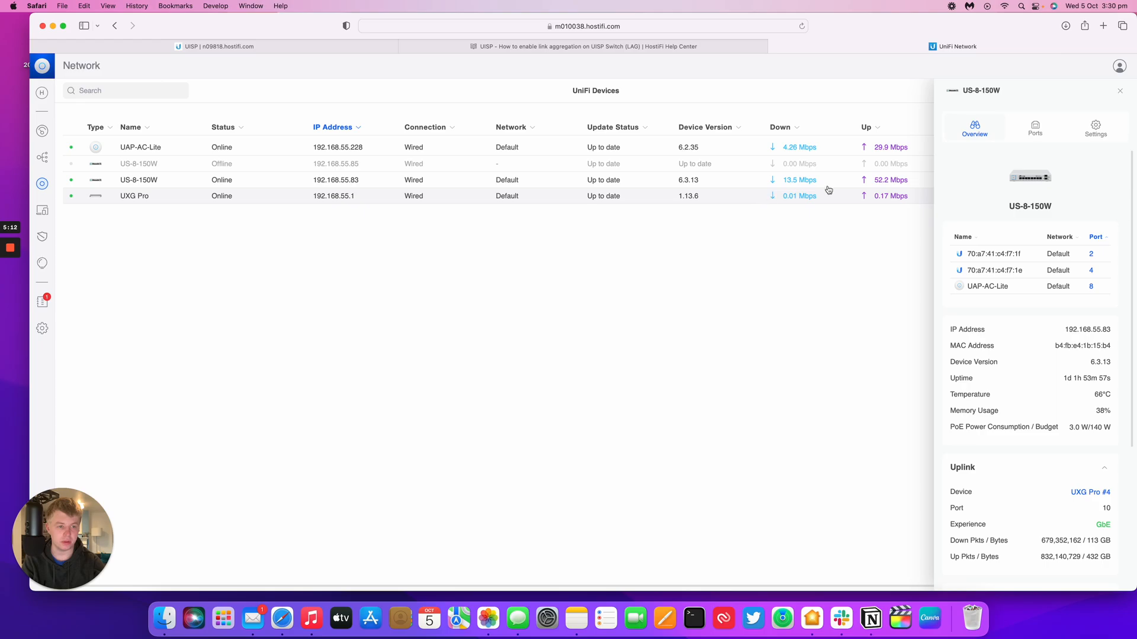
pyautogui.click(1034, 128)
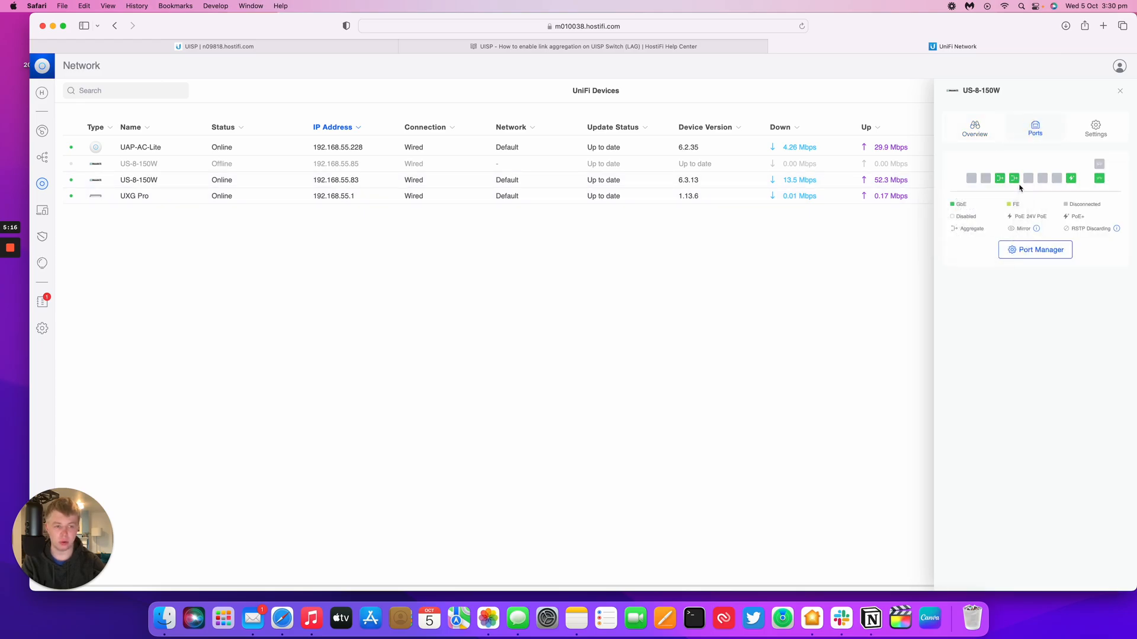
pyautogui.moveTo(731, 125)
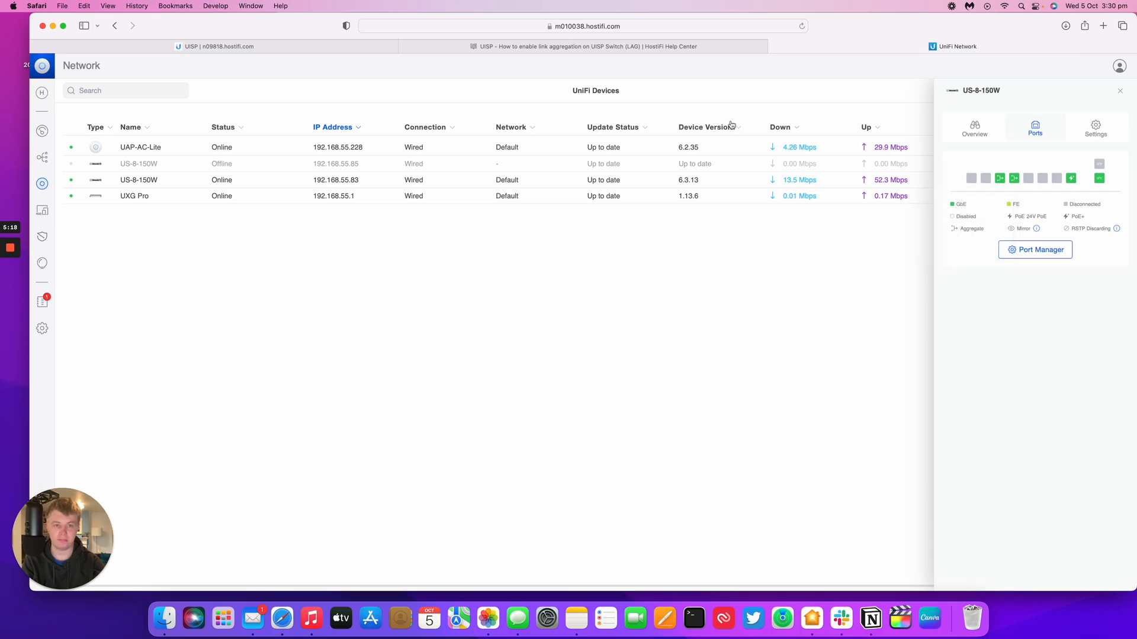
pyautogui.click(582, 46)
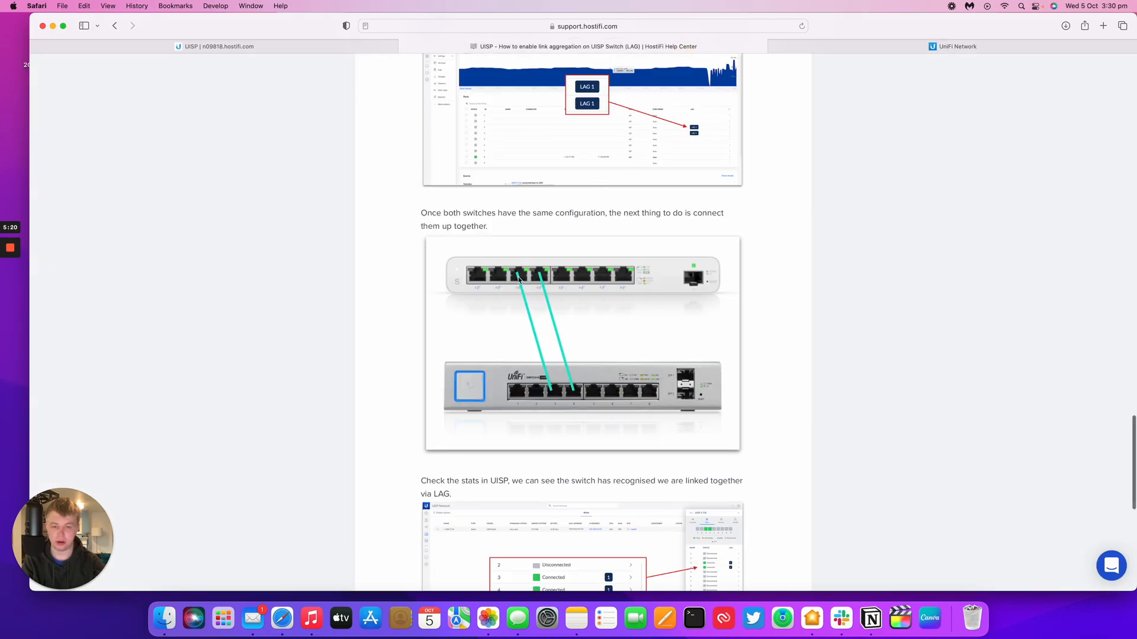
pyautogui.moveTo(595, 389)
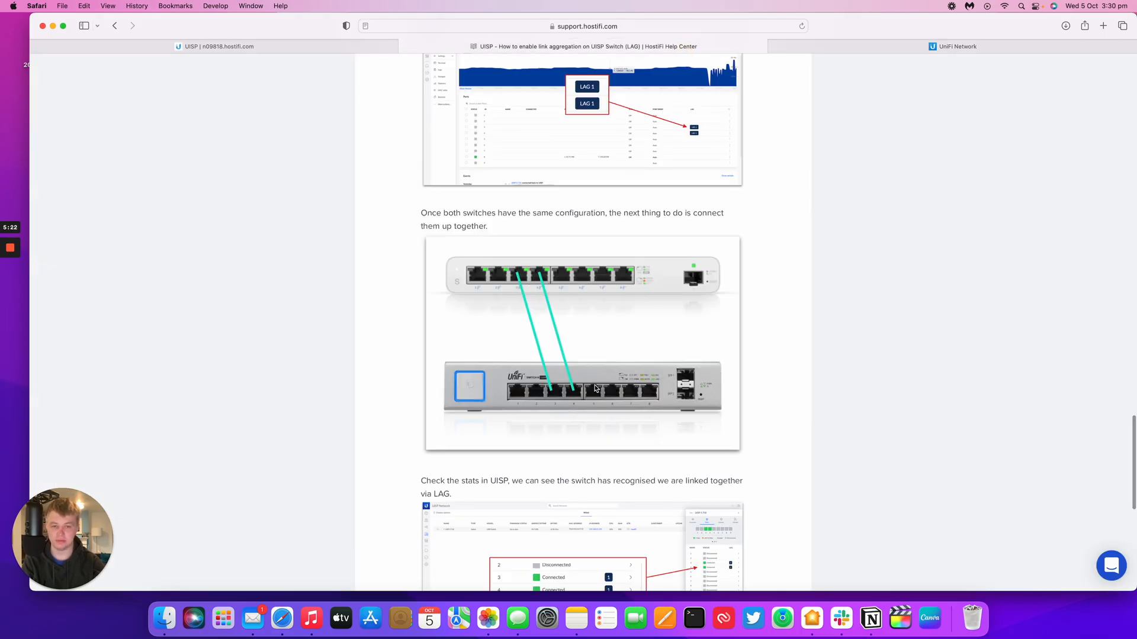
# Step: Read the article's 'Check the stats in UISP' step, then return to UISP's wired devices
pyautogui.scroll(-3)
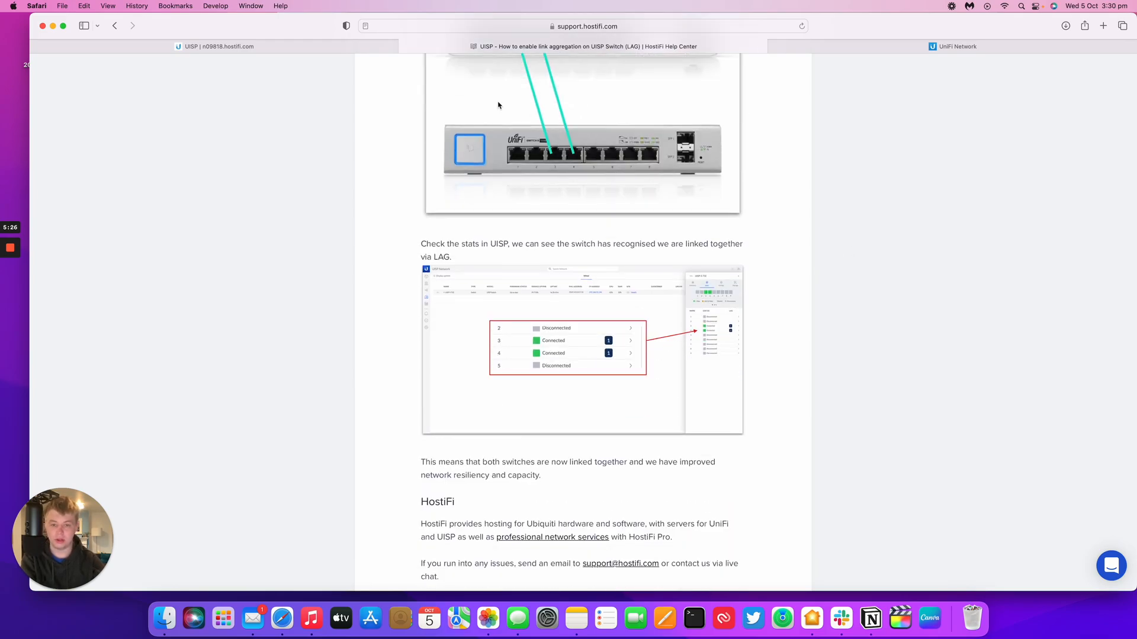
pyautogui.click(214, 45)
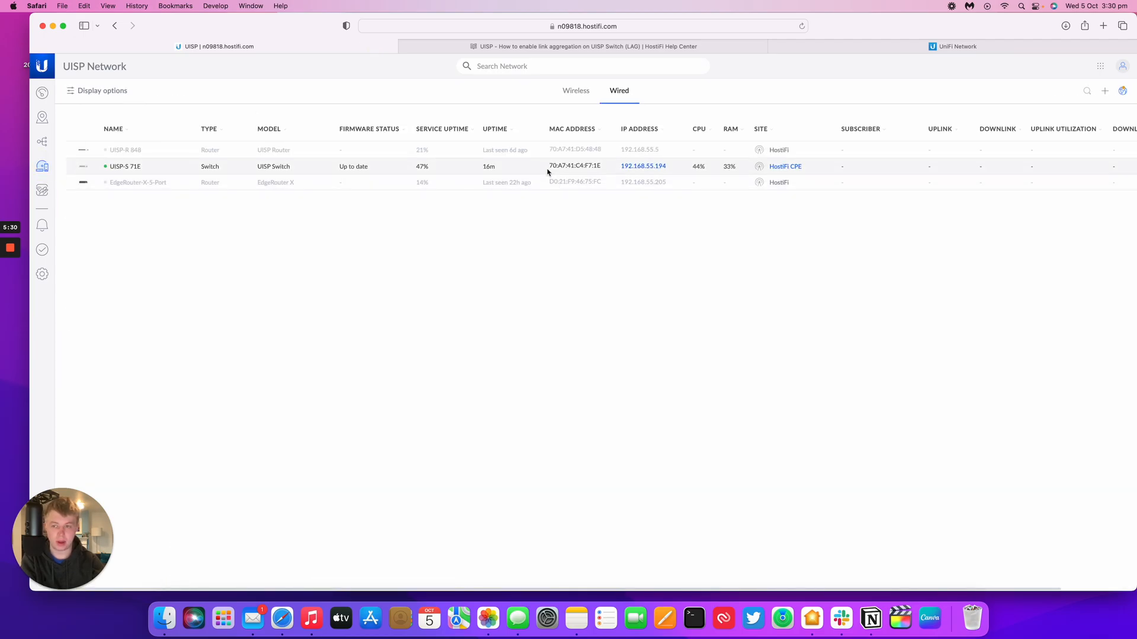
# Step: Confirm ports 3 and 4 are connected in LAG 1 on the UISP-S 71E port list
pyautogui.click(125, 166)
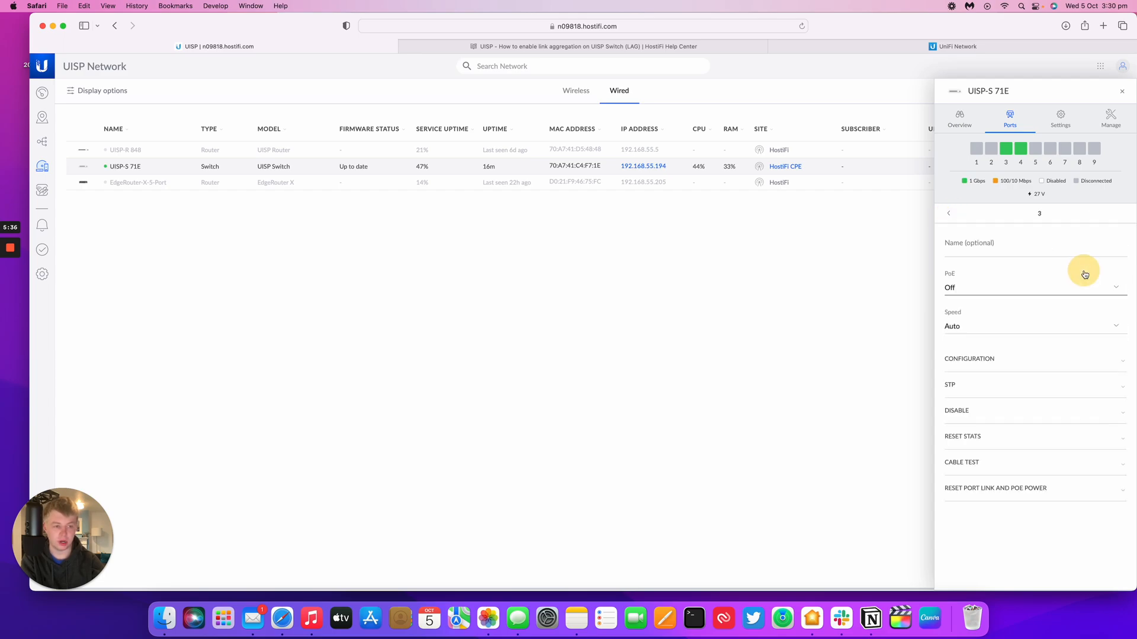
pyautogui.click(969, 358)
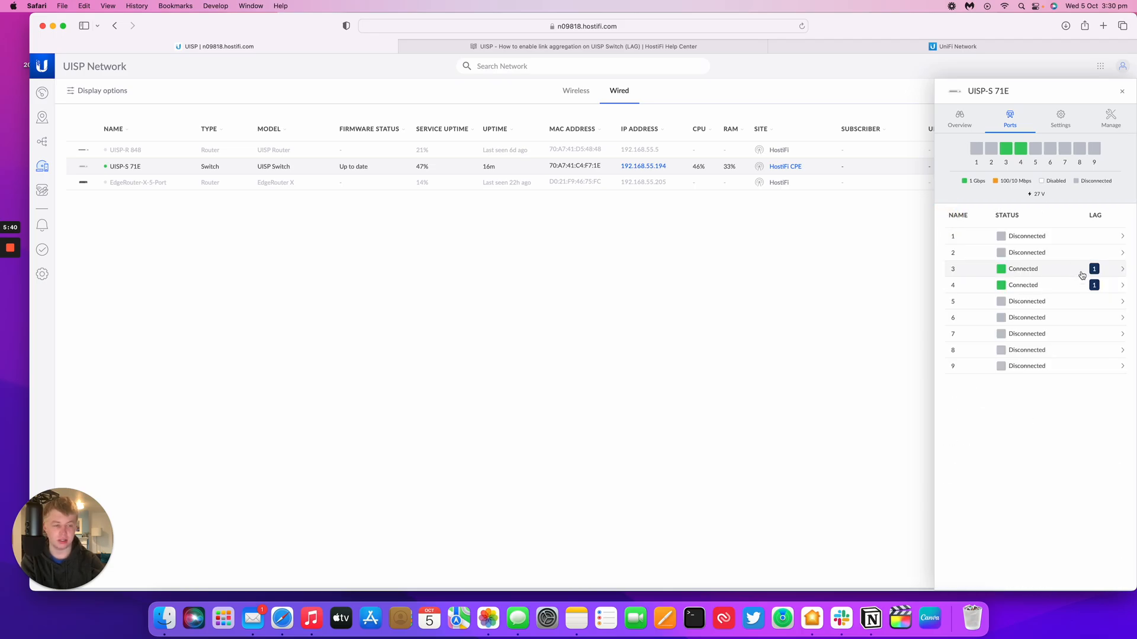
pyautogui.click(576, 46)
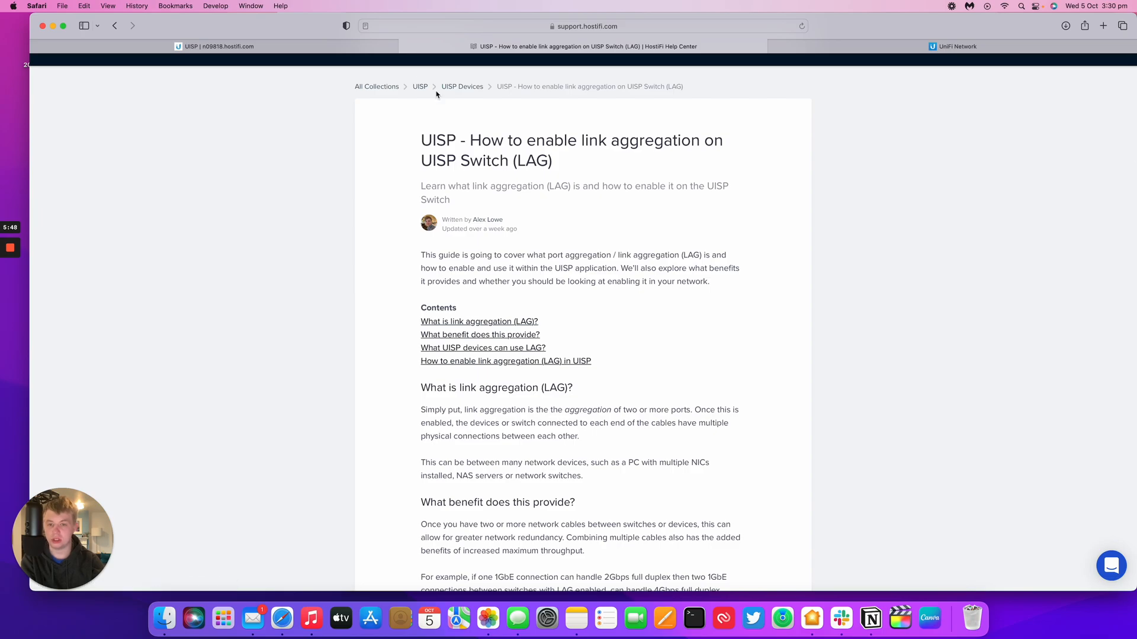
pyautogui.scroll(-3)
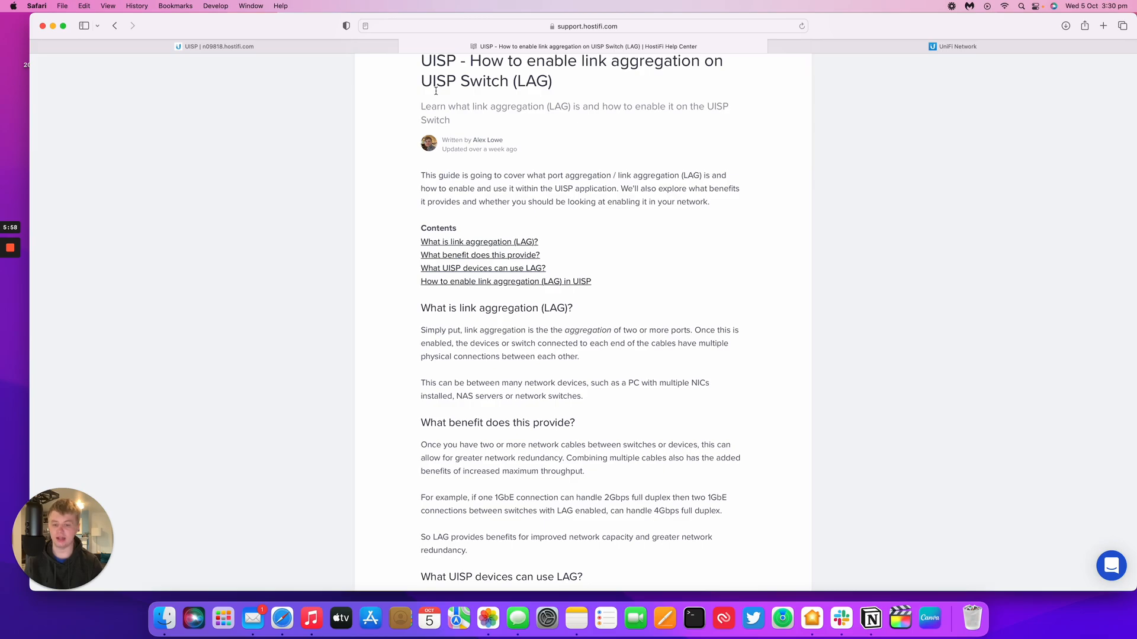
pyautogui.click(214, 46)
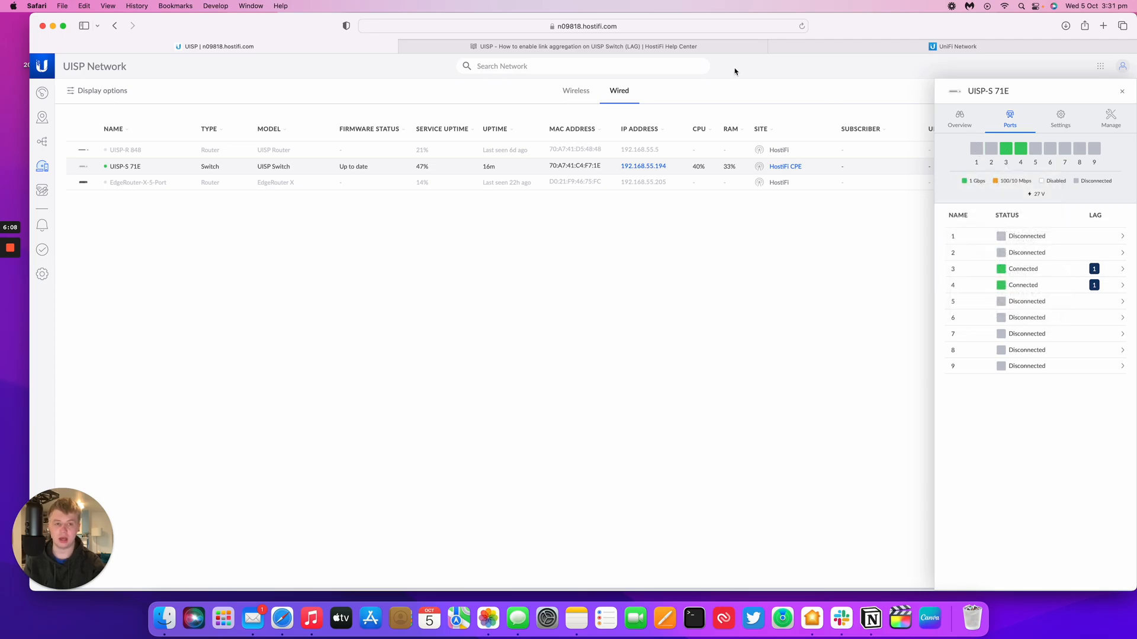
pyautogui.click(569, 45)
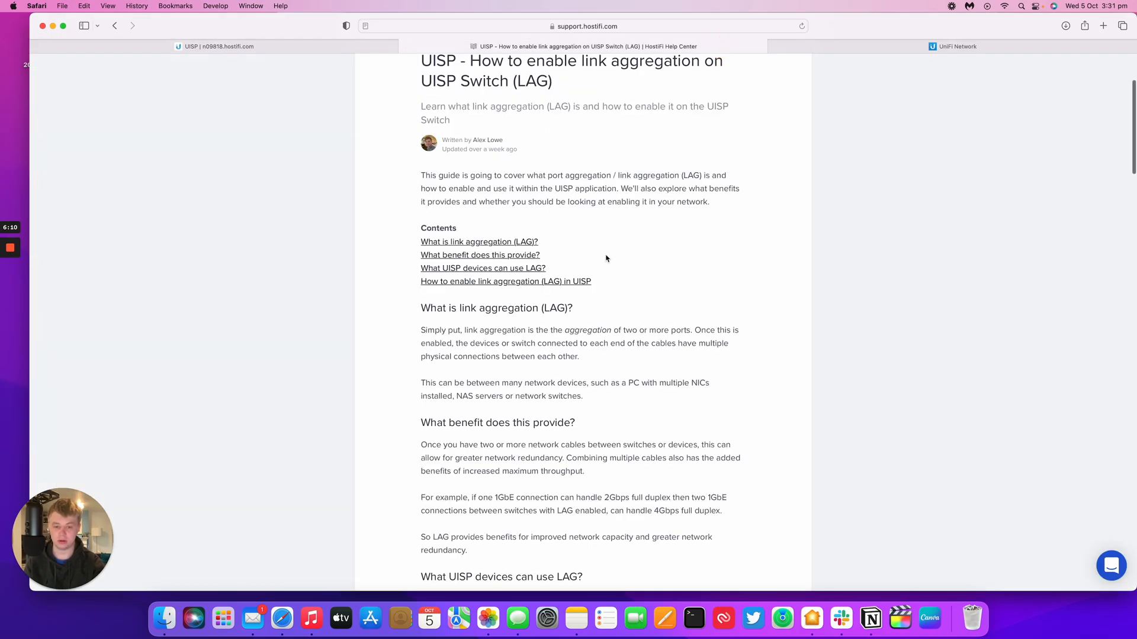
pyautogui.moveTo(628, 236)
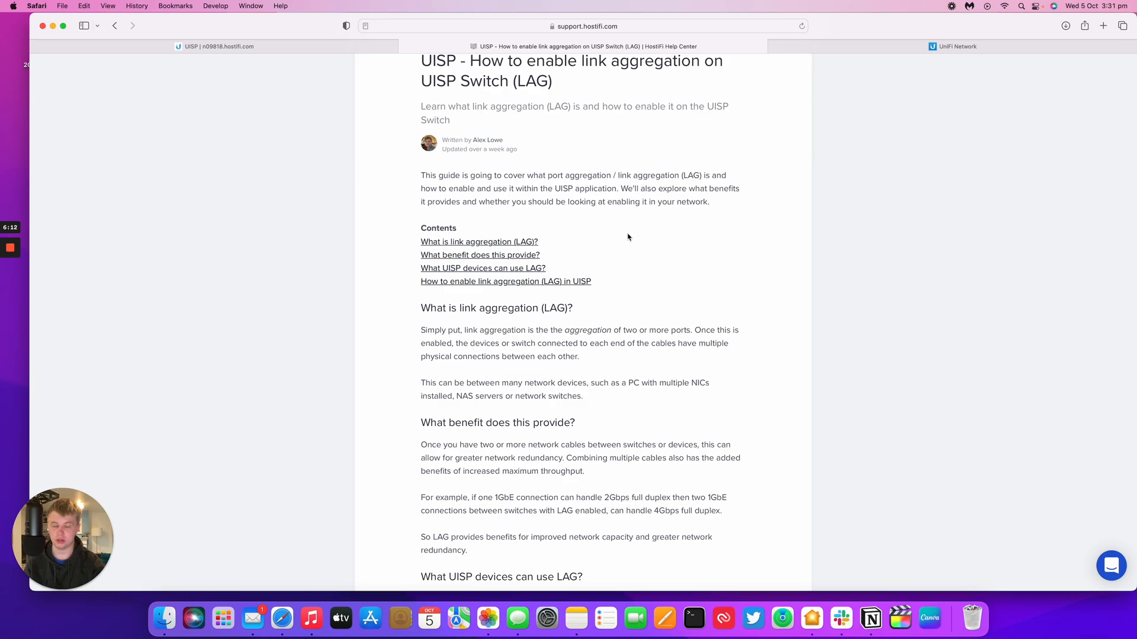
pyautogui.scroll(-3)
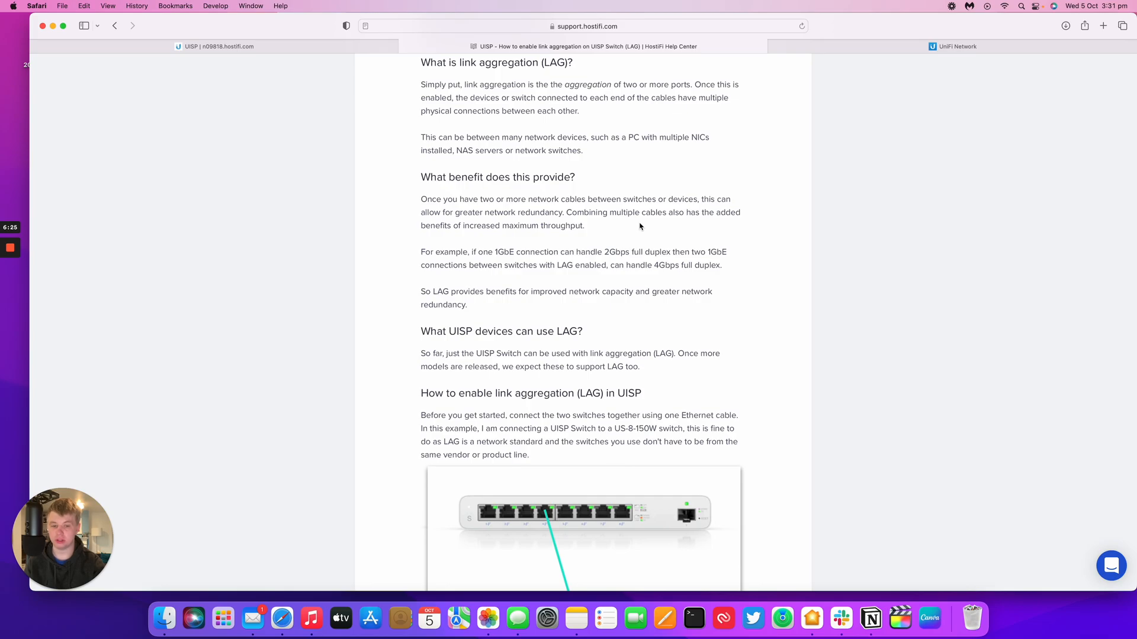
pyautogui.scroll(-3)
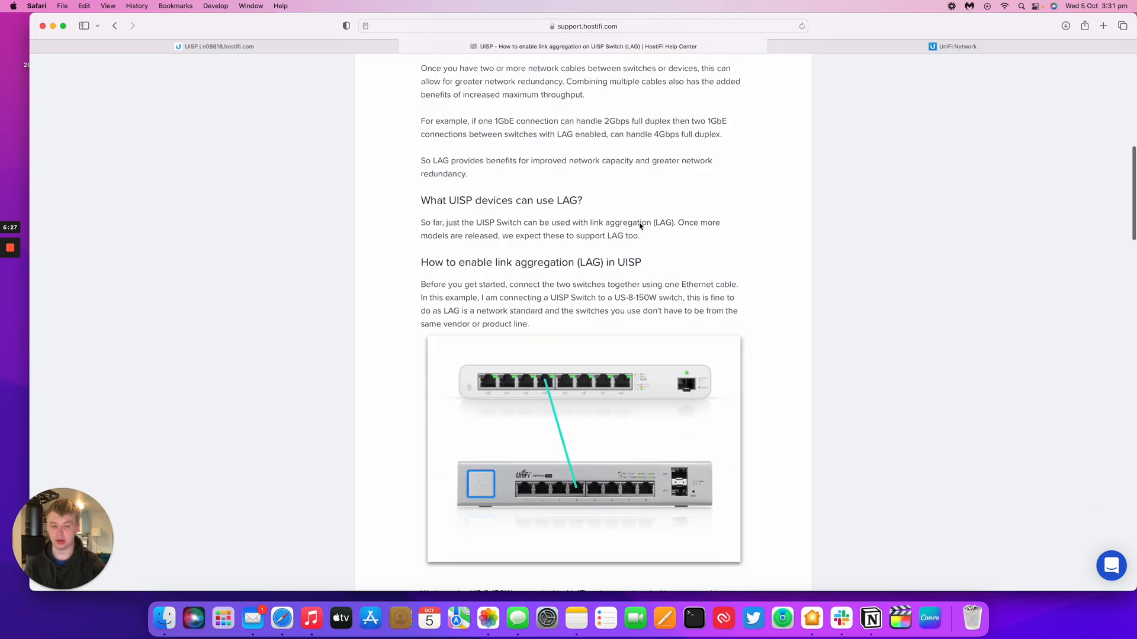
pyautogui.scroll(-3)
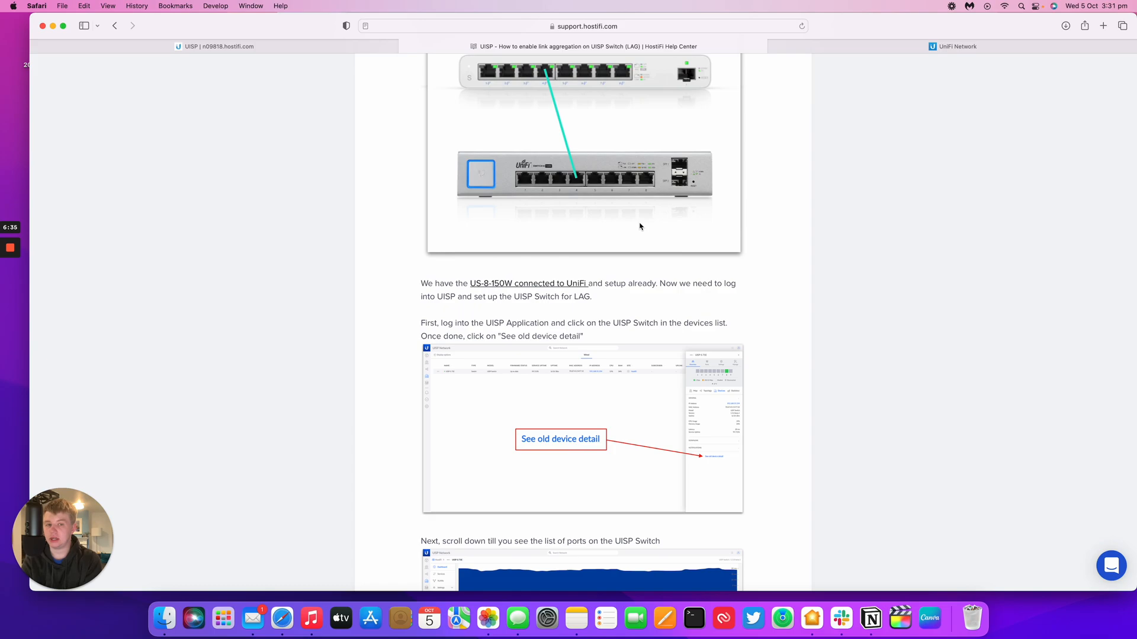